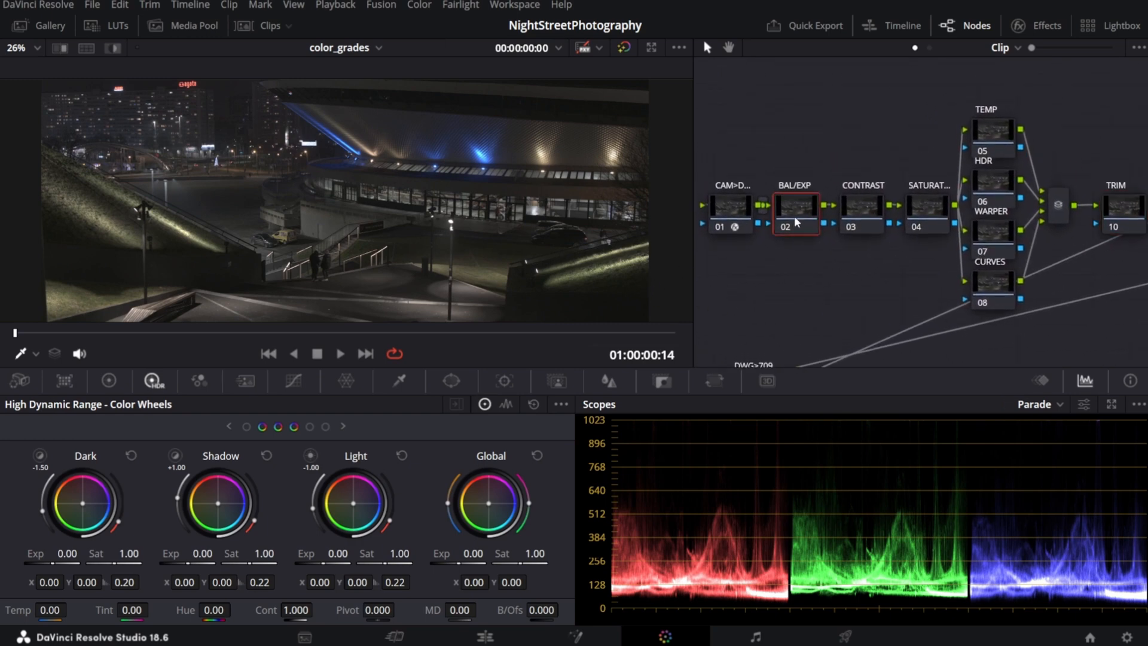
Raise Offset and HDR Global Exposure to 0.72 on the BAL/EXP node to brighten the photo
left_click(861, 213)
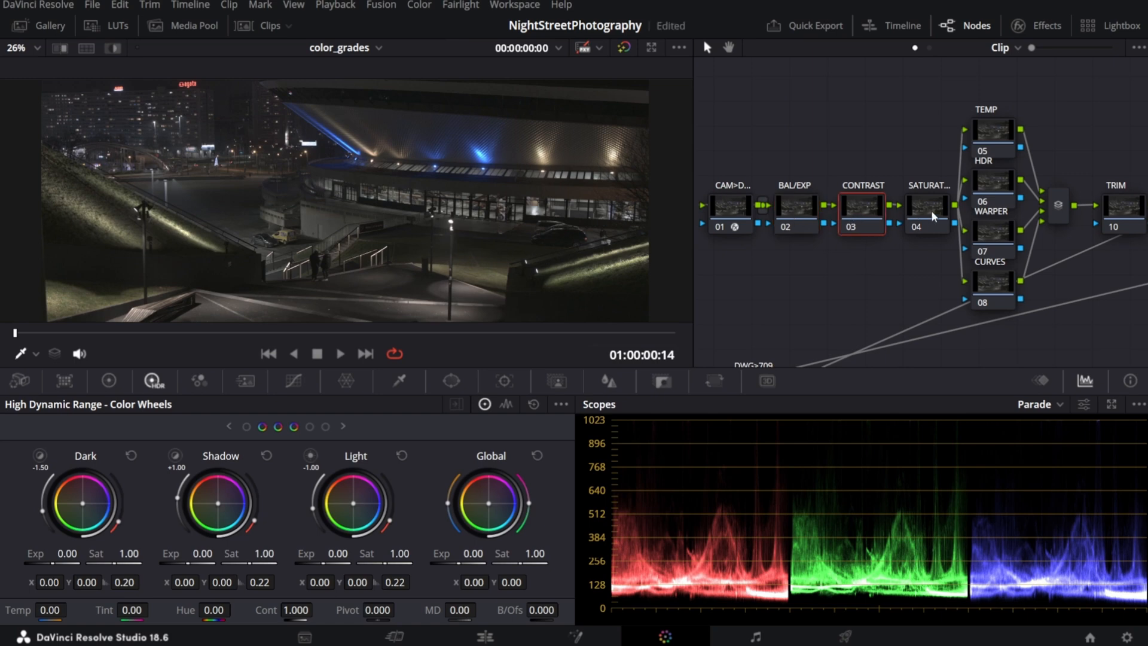
left_click(927, 212)
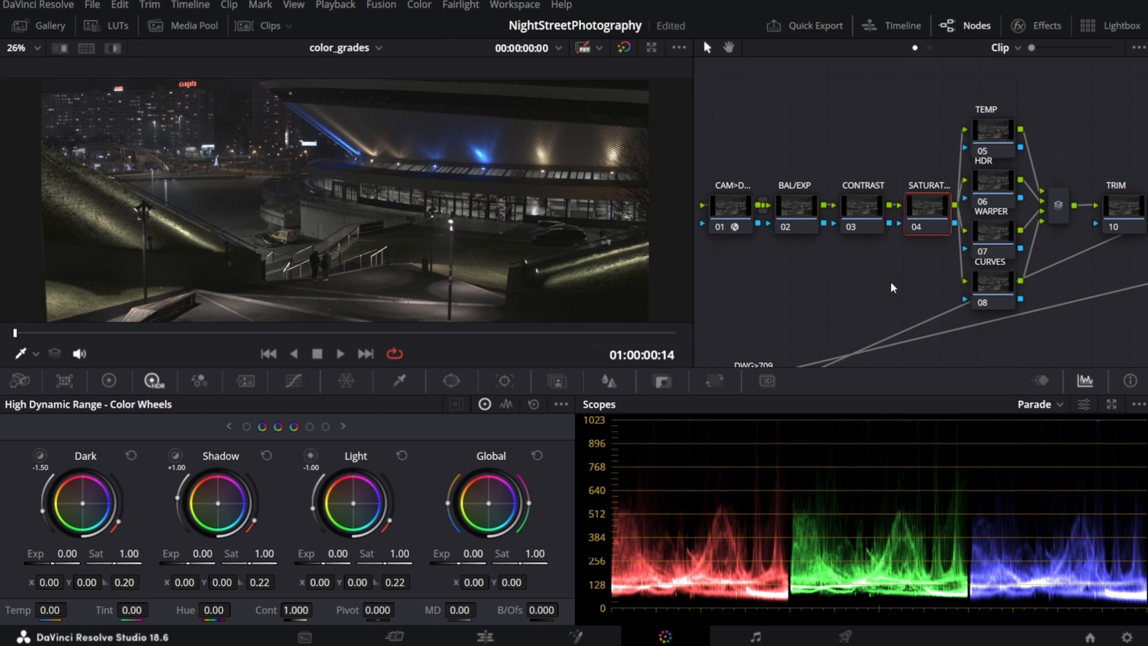
mouse_move(861, 280)
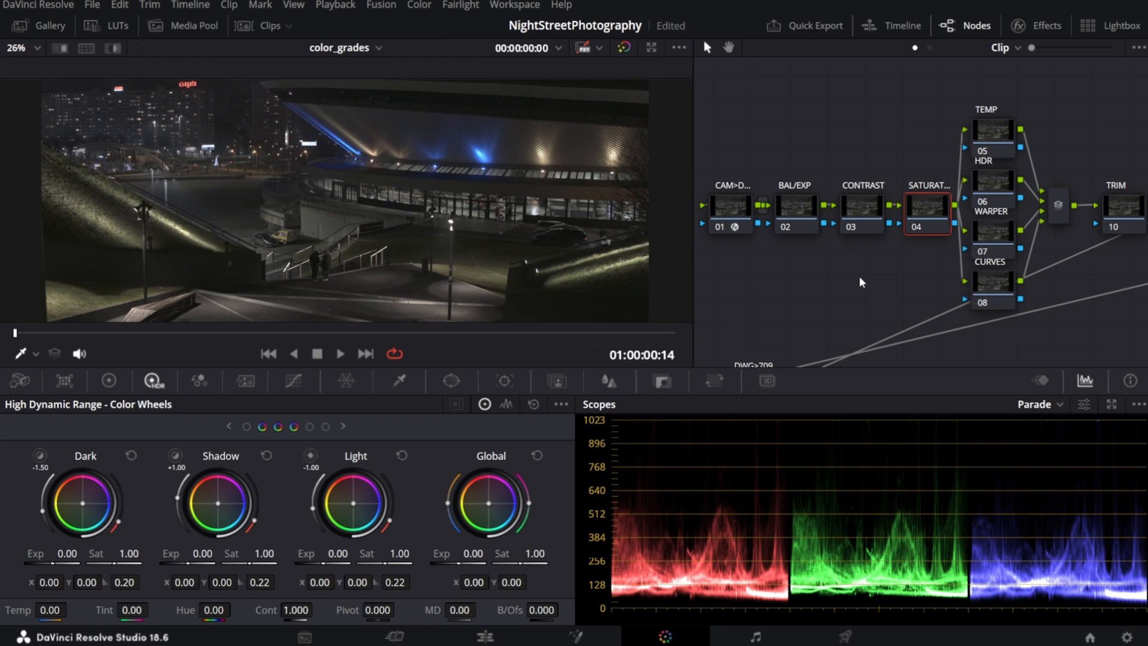
left_click(794, 206)
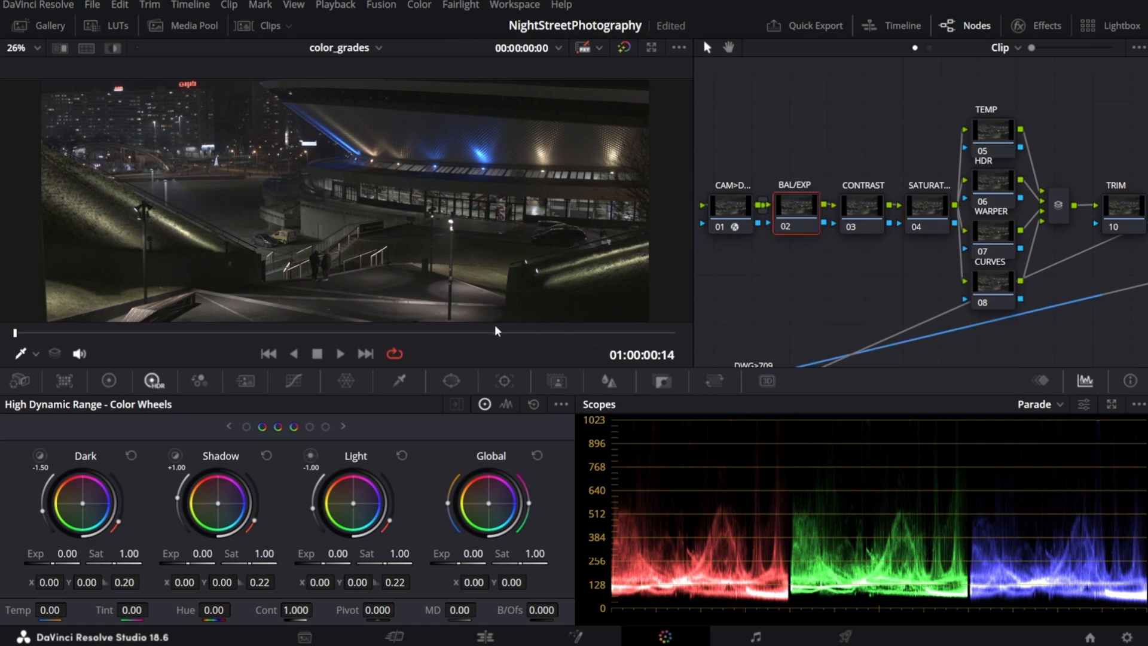
mouse_move(110, 382)
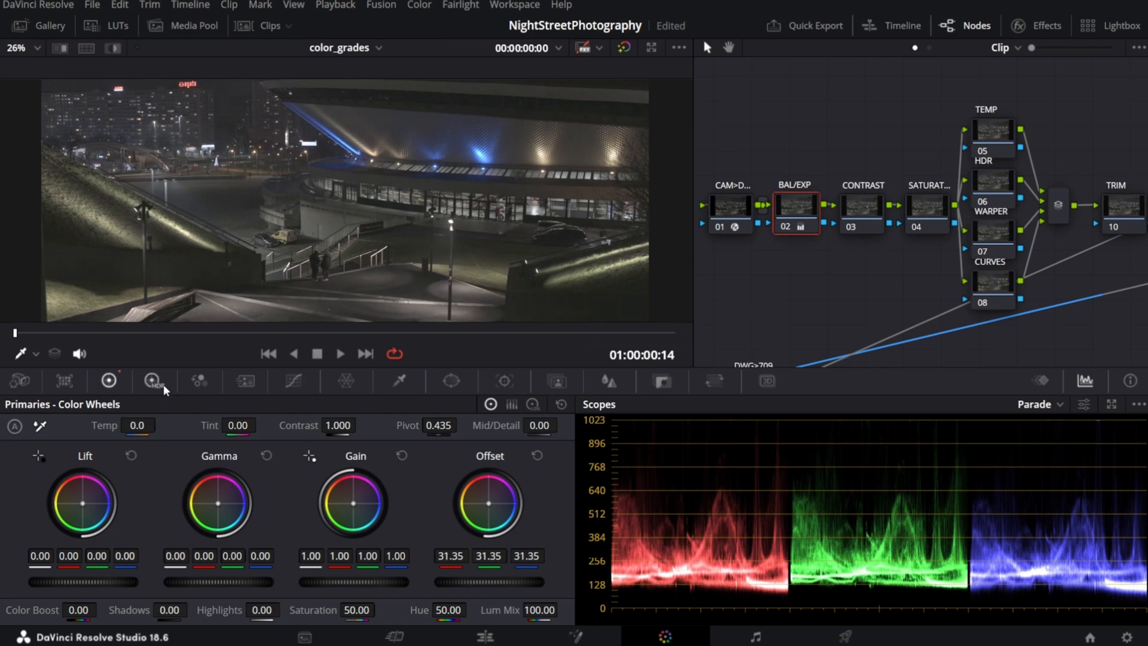
left_click(153, 381)
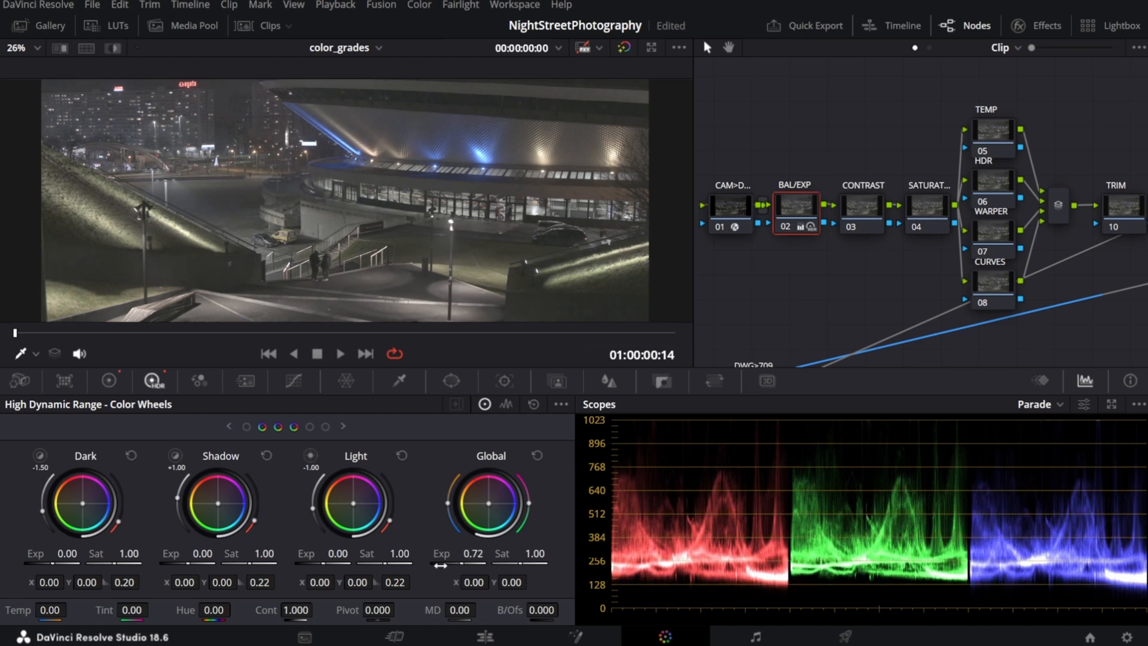
Set Contrast to 1.380 on the CONTRAST node and shape a custom curve darkening the shadows
left_click(865, 210)
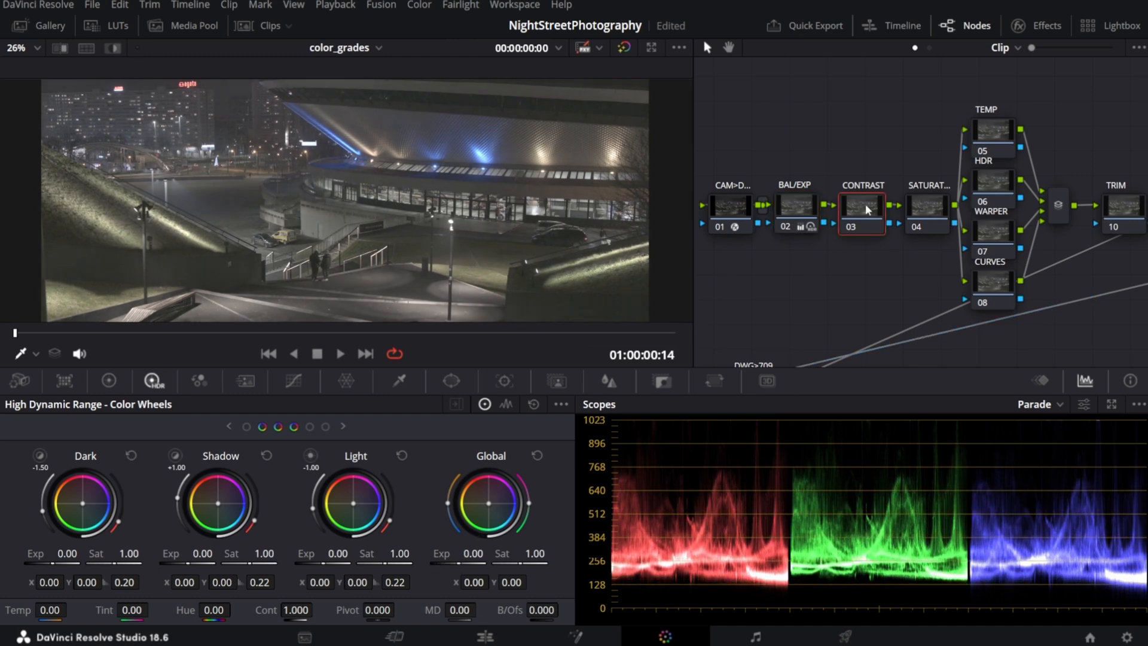
mouse_move(110, 382)
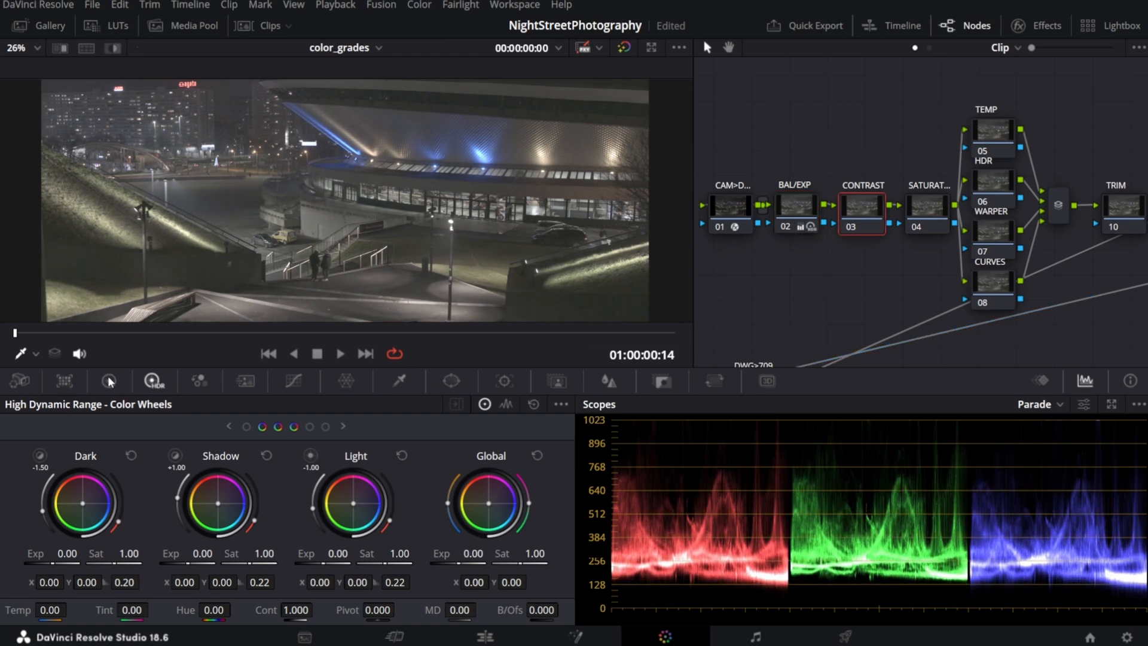
left_click(109, 381)
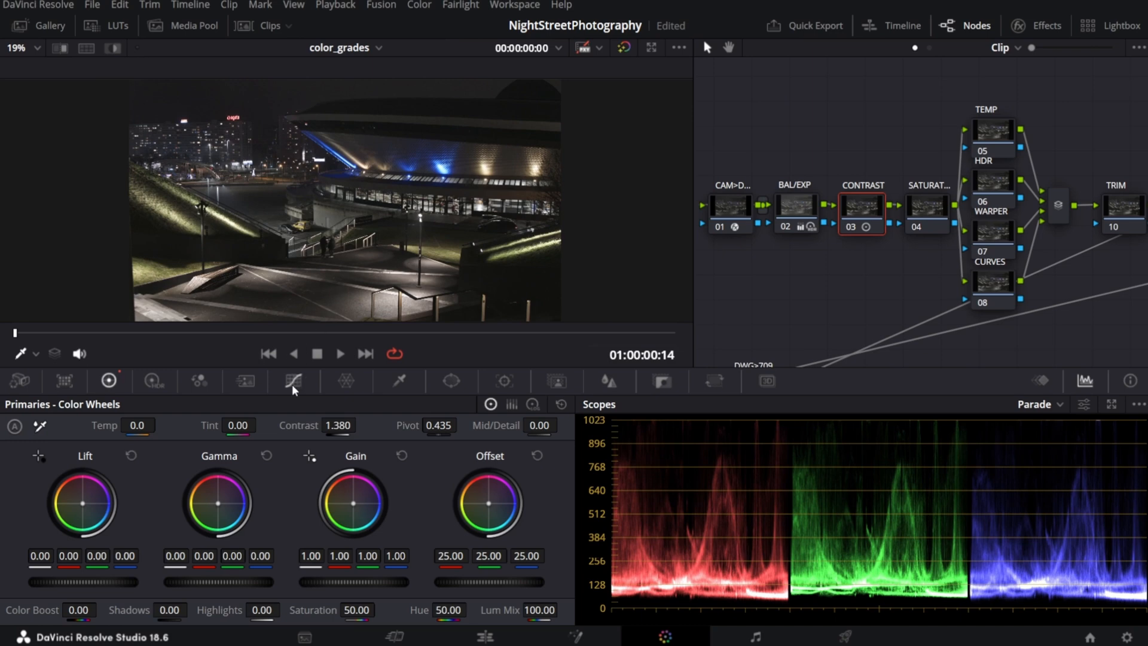
left_click(295, 381)
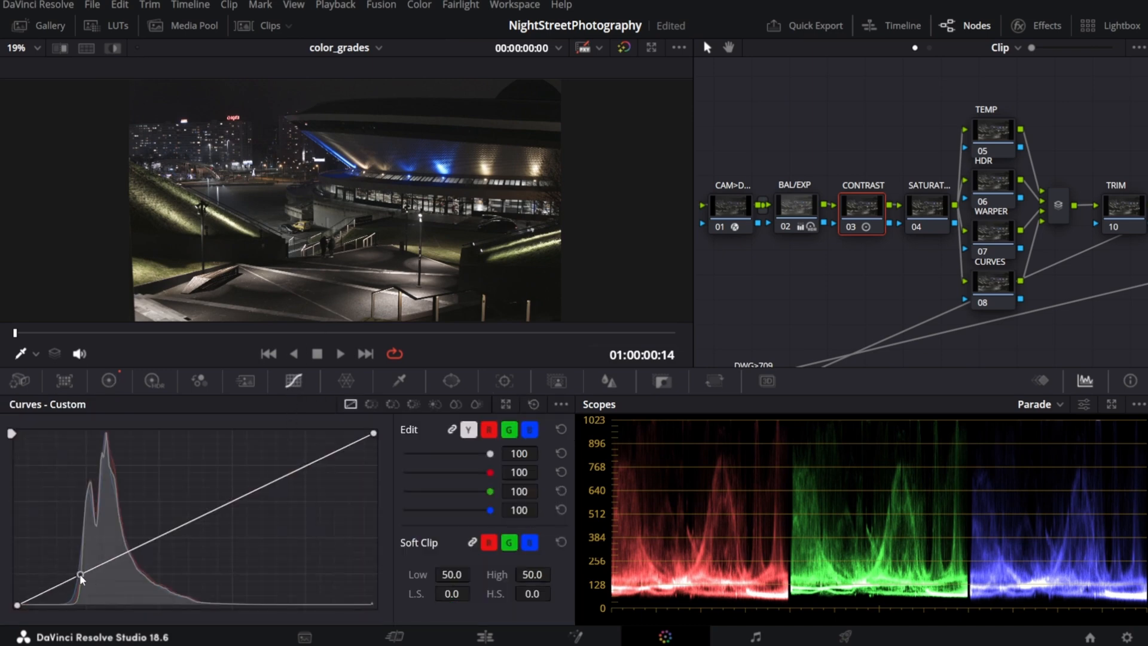
left_click_drag(80, 578, 125, 550)
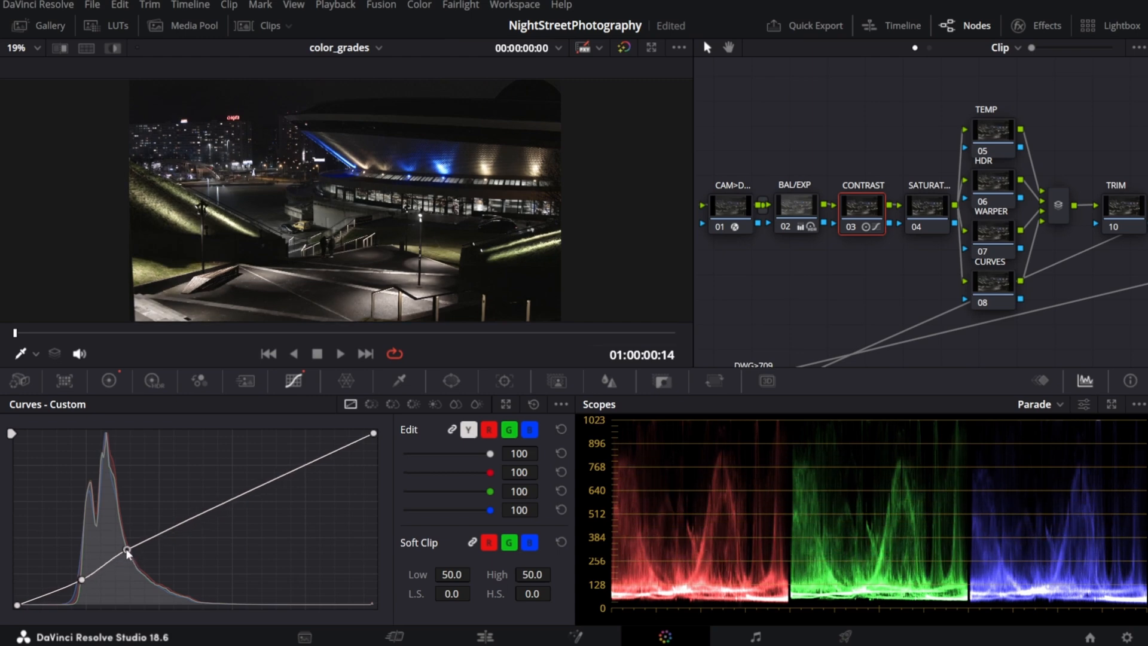
left_click_drag(128, 552, 126, 548)
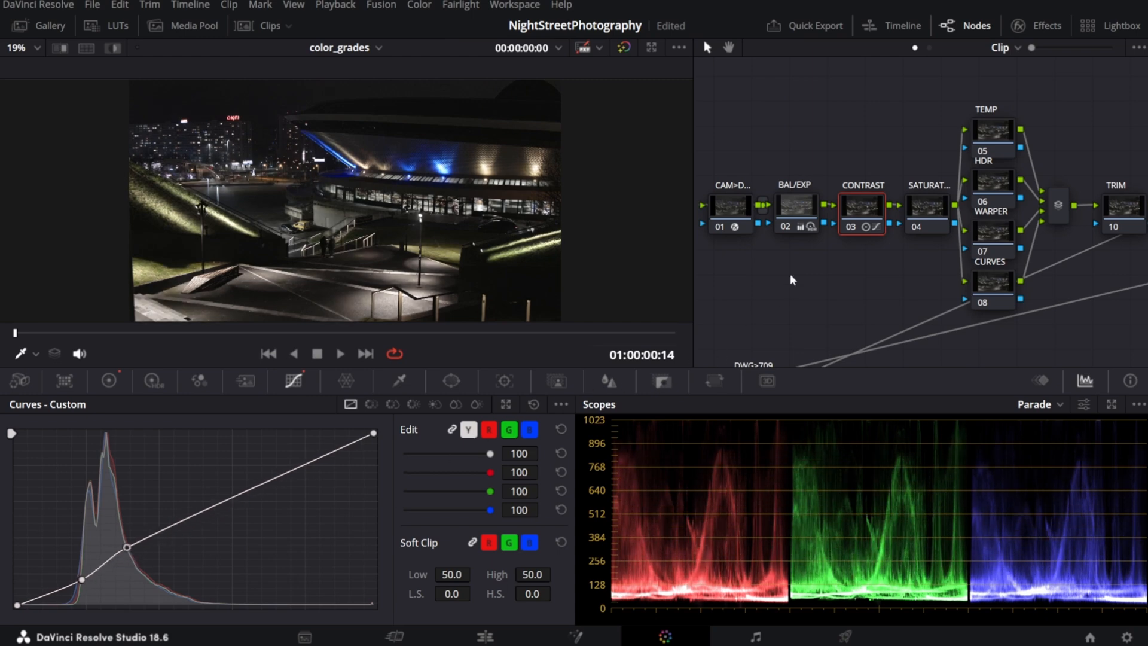
Raise primary Saturation to 66 and HDR Global Sat to 1.06, checking the vectorscope along the way
left_click(928, 208)
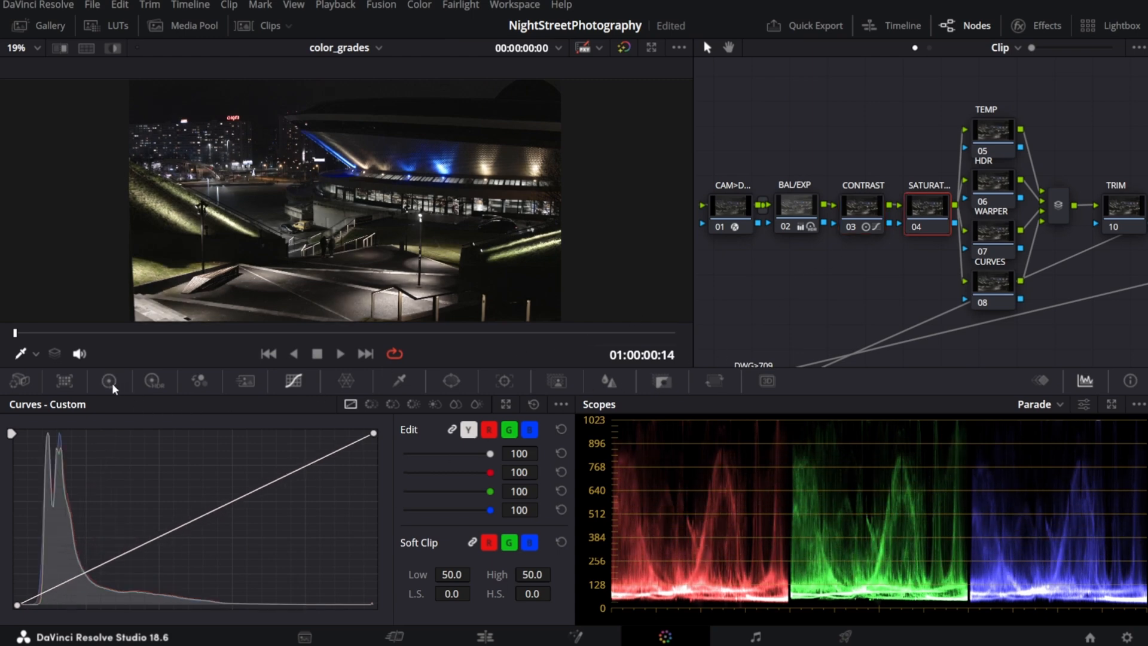
left_click(110, 382)
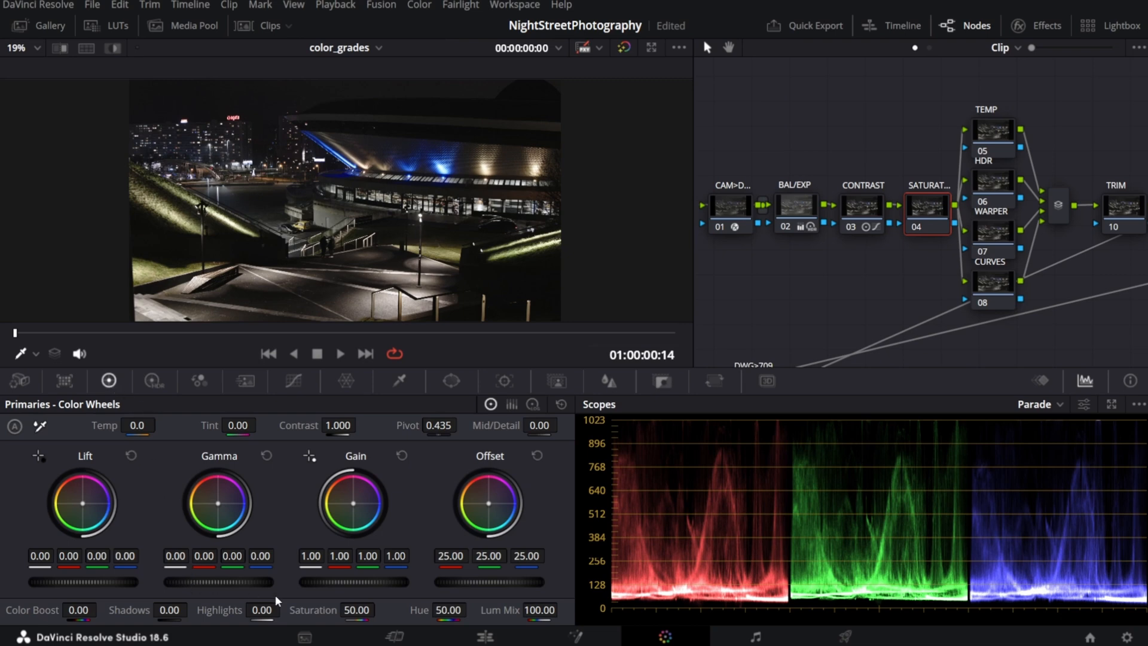
left_click_drag(355, 609, 387, 609)
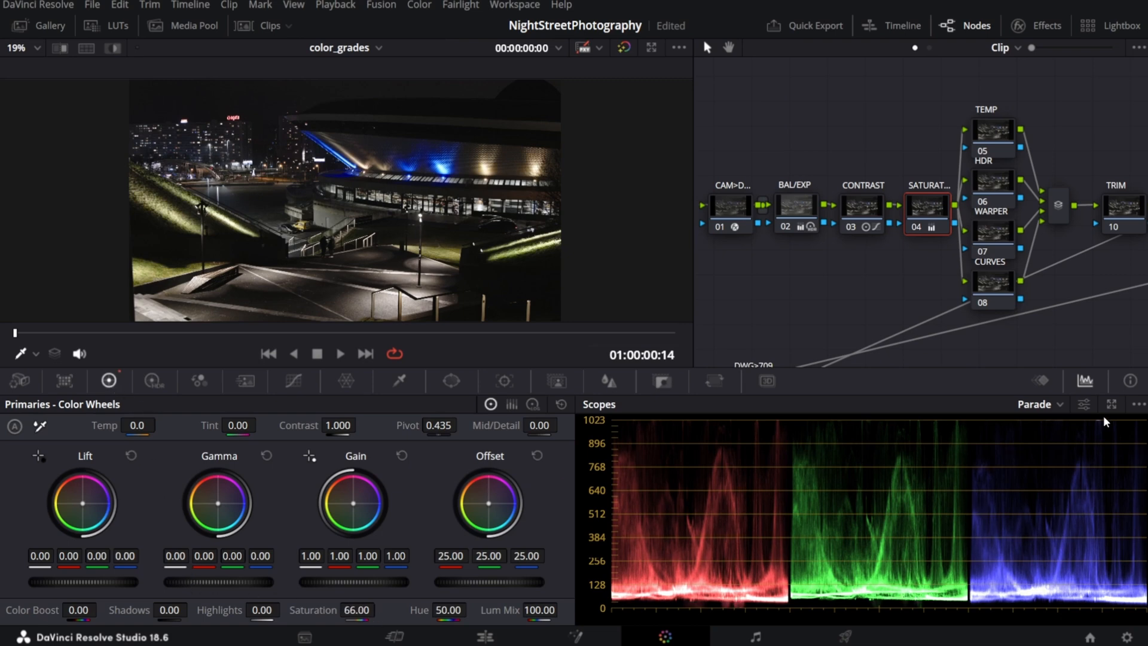
left_click(1040, 404)
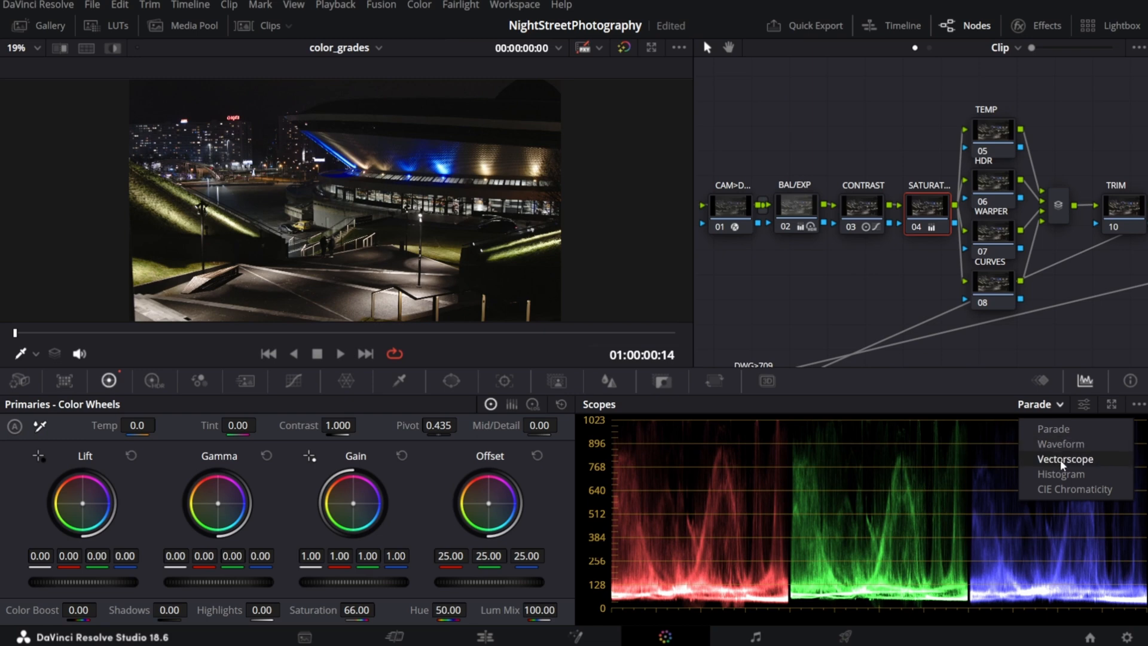
left_click(1064, 459)
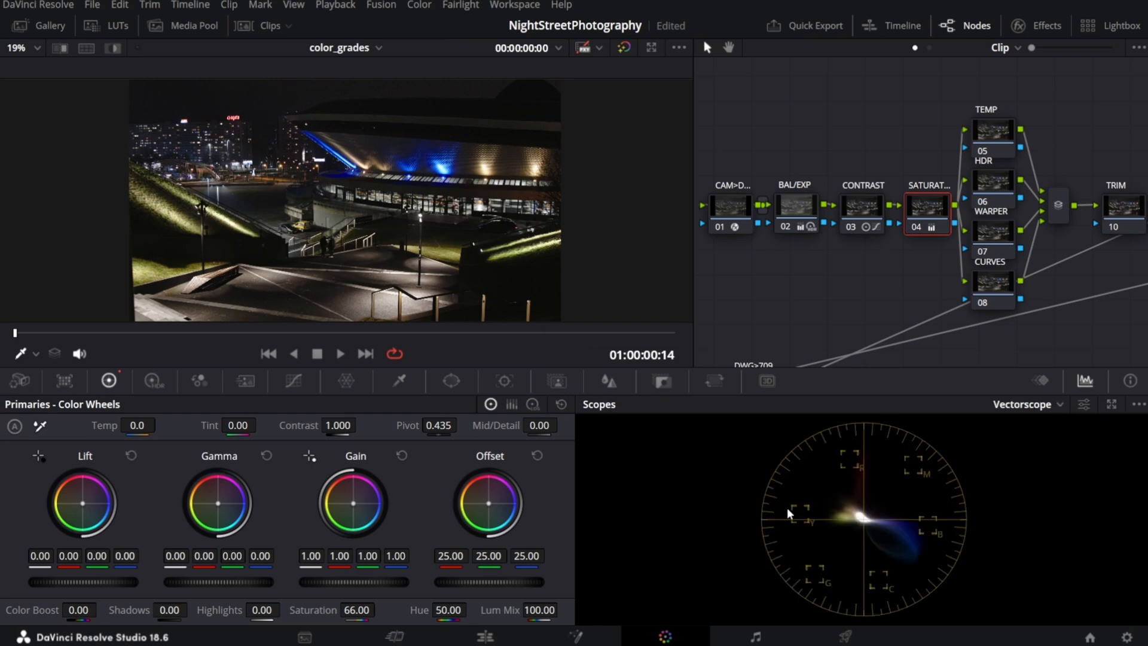
mouse_move(912, 569)
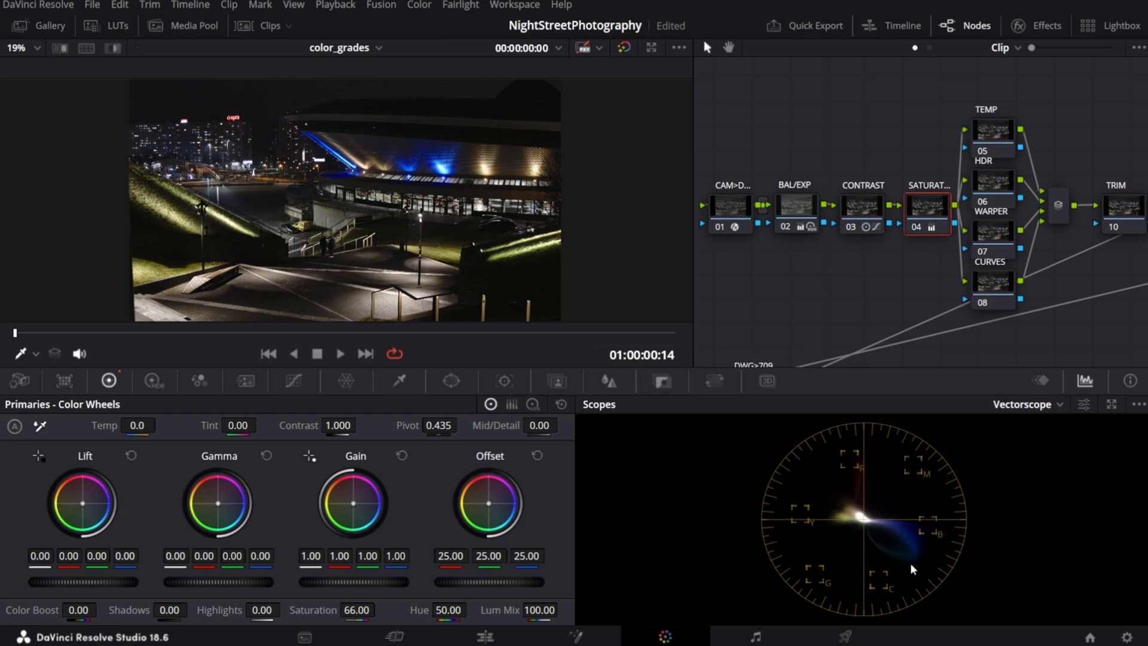
left_click(1053, 404)
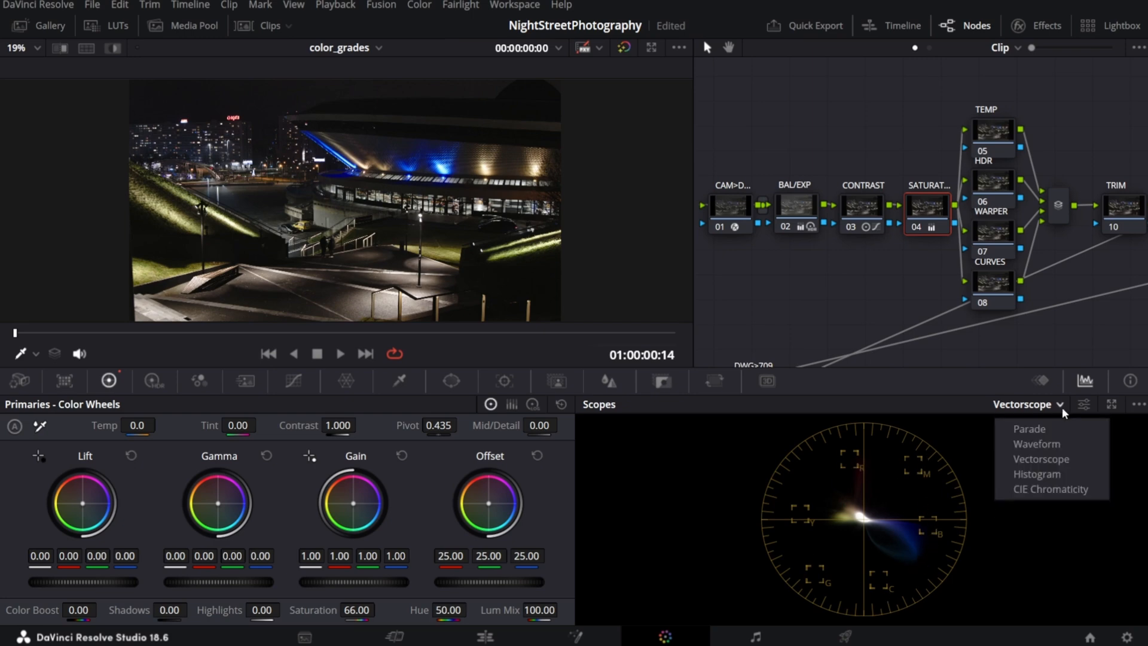
left_click(1028, 428)
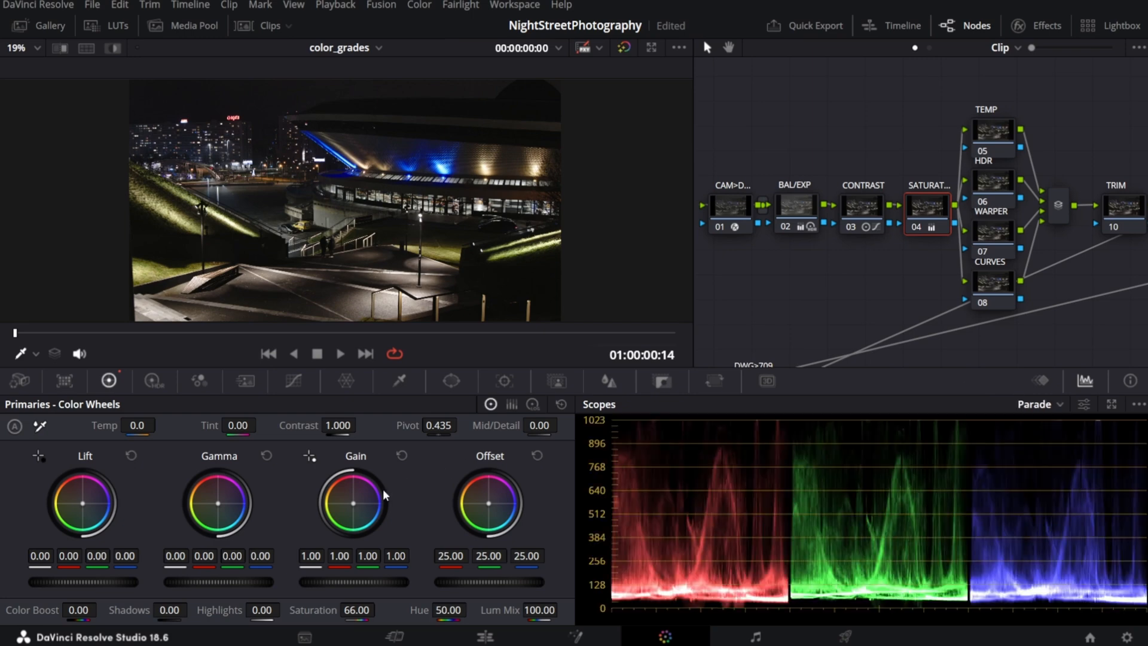
left_click(153, 382)
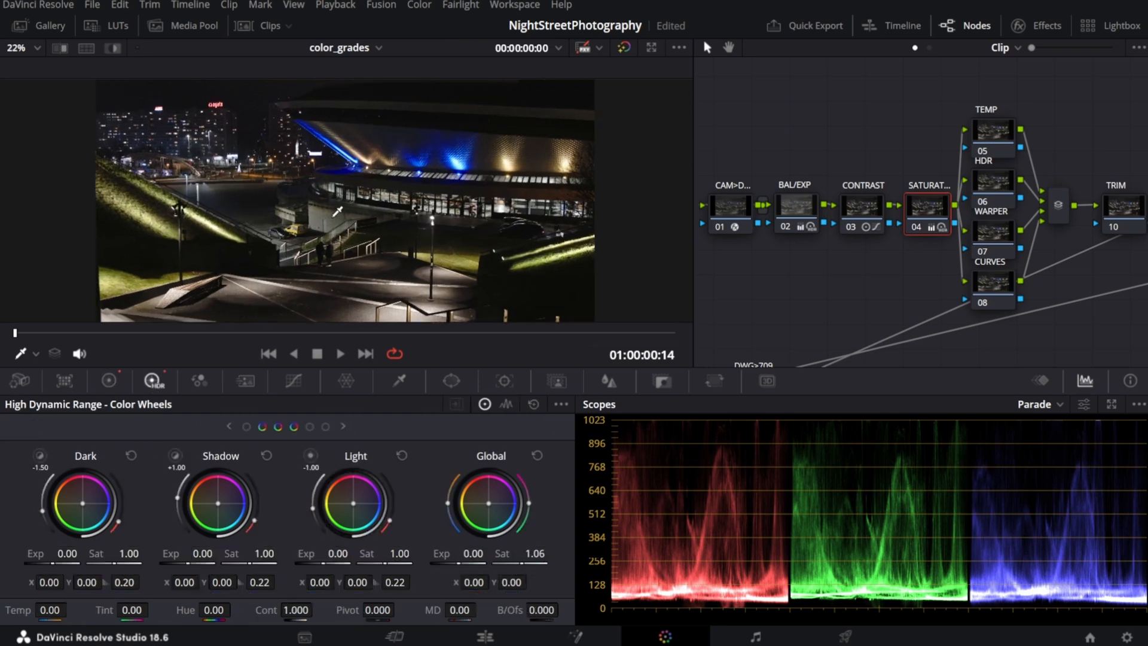
mouse_move(573, 263)
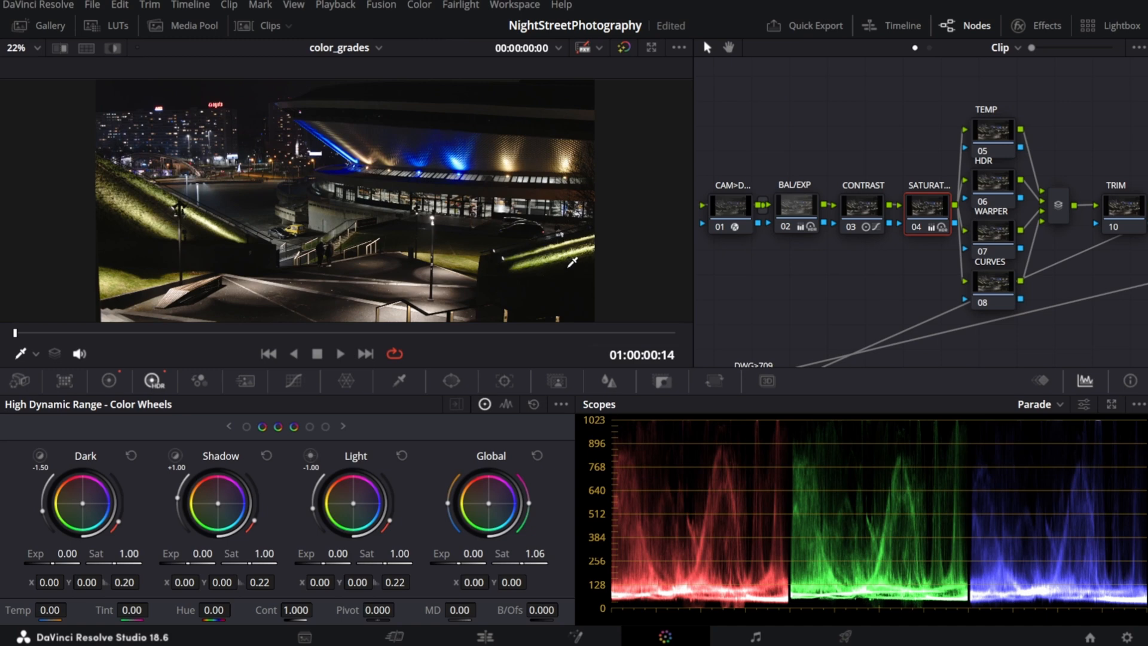
mouse_move(160, 209)
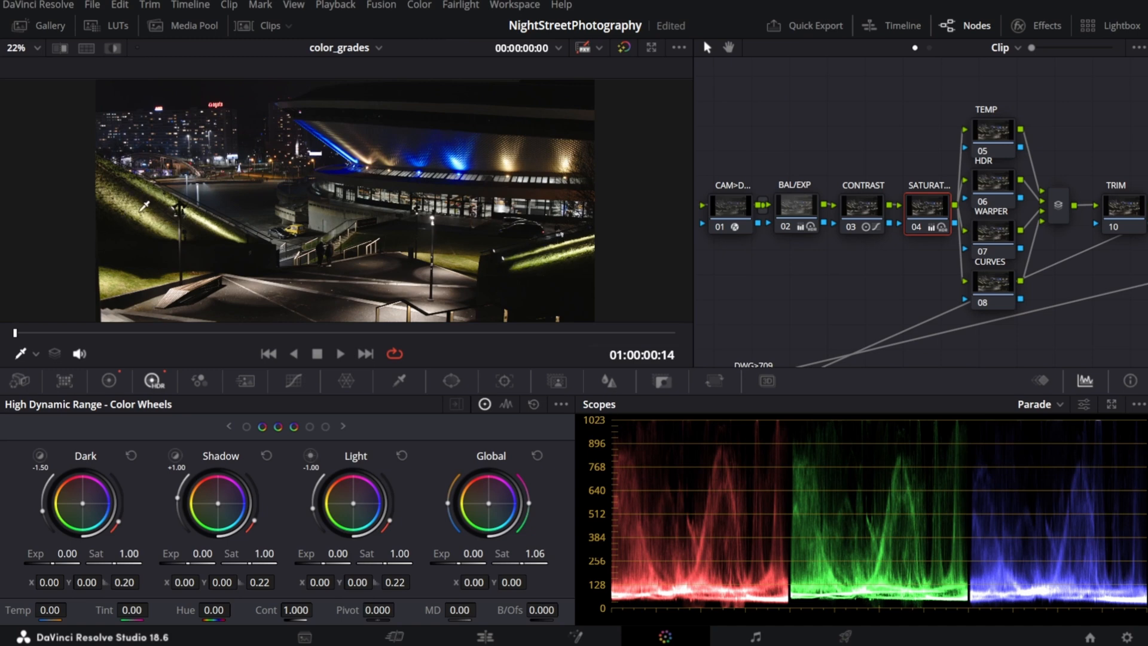
Add warm-hue points on the CURVES node's Hue vs Sat curve and adjust their saturation
left_click(996, 297)
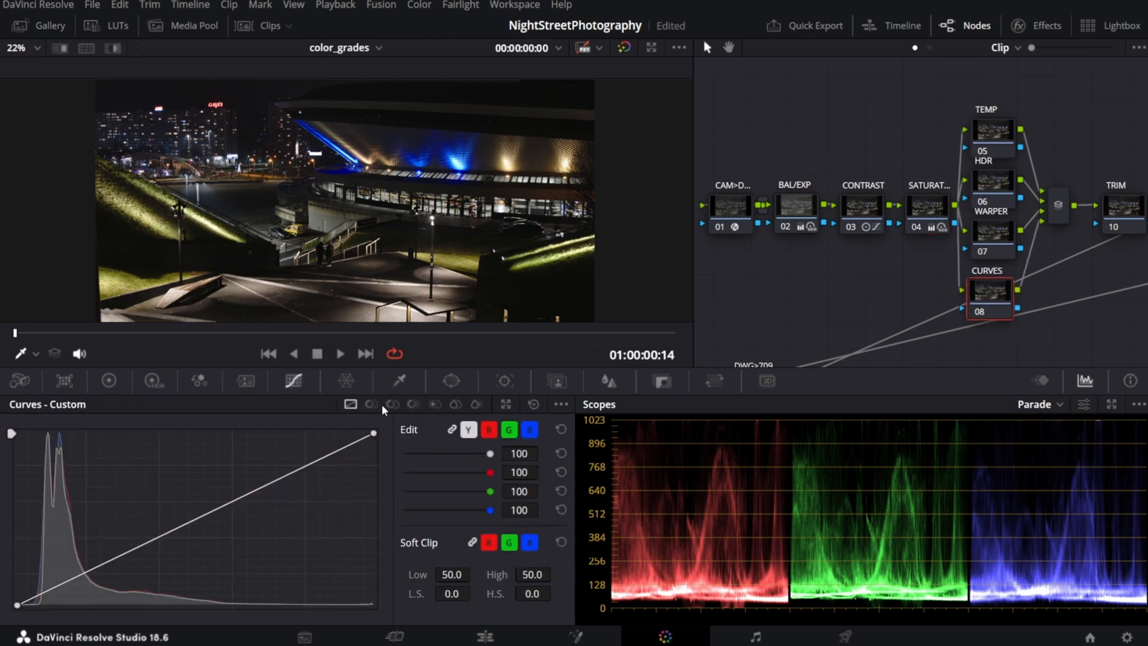
left_click(392, 404)
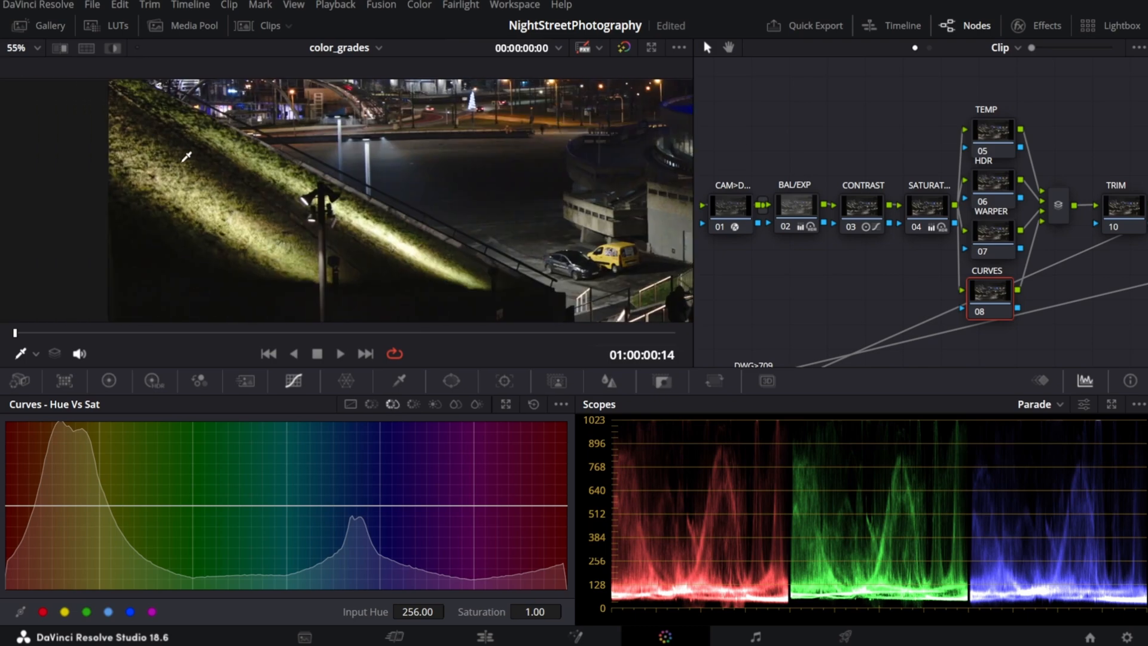
left_click(96, 505)
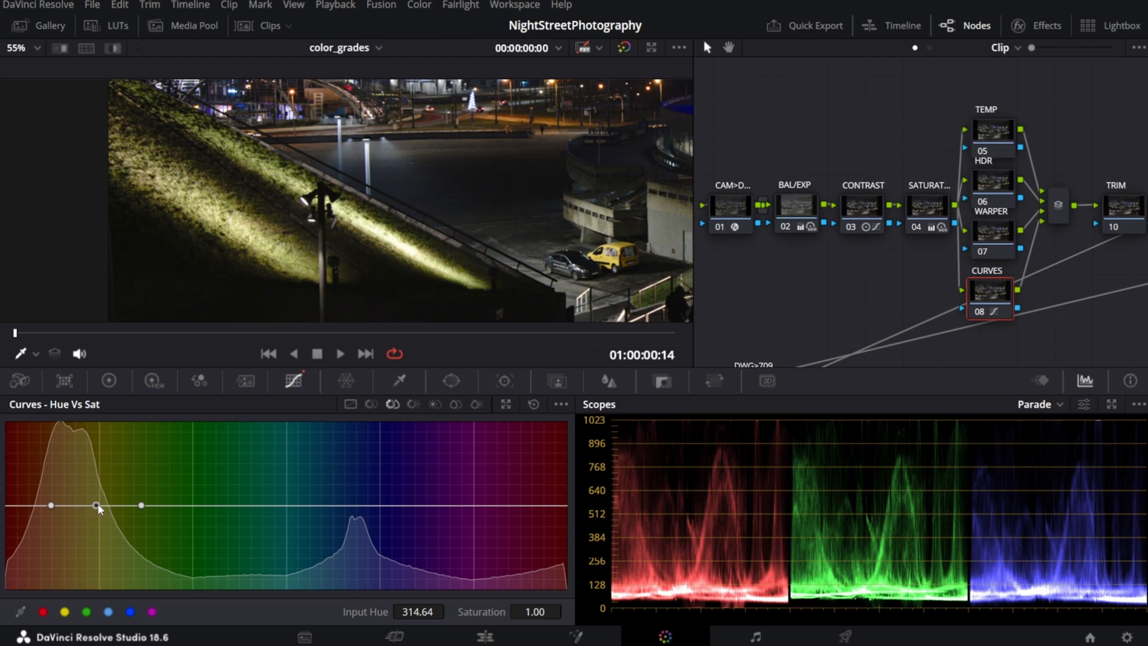
mouse_move(184, 509)
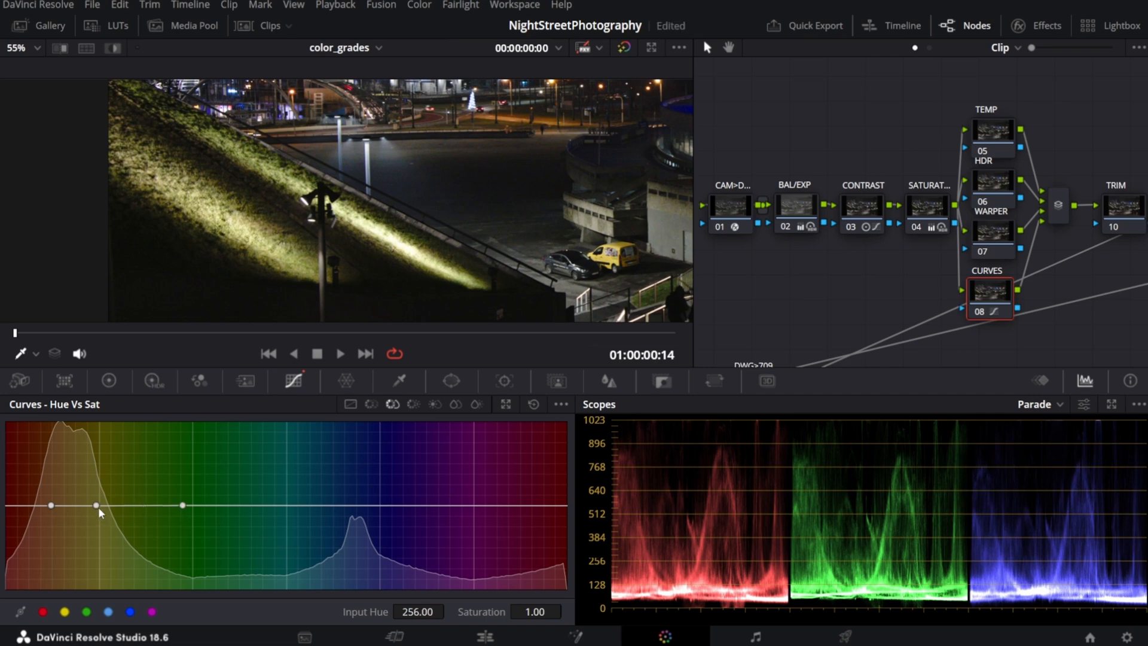
mouse_move(69, 516)
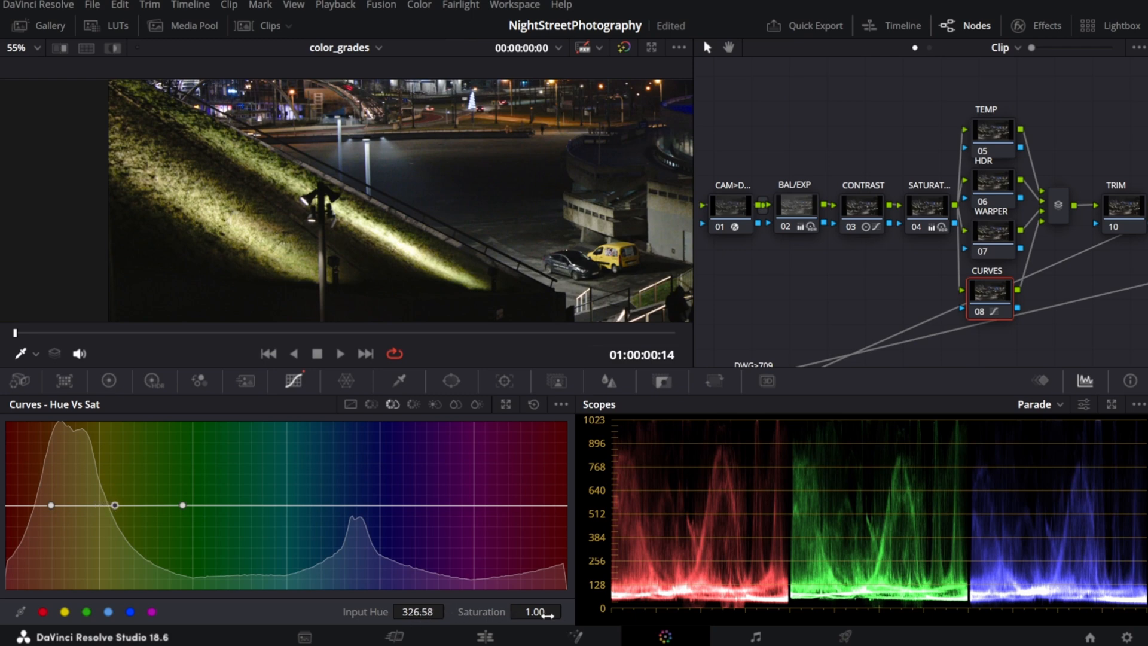
left_click_drag(114, 504, 115, 455)
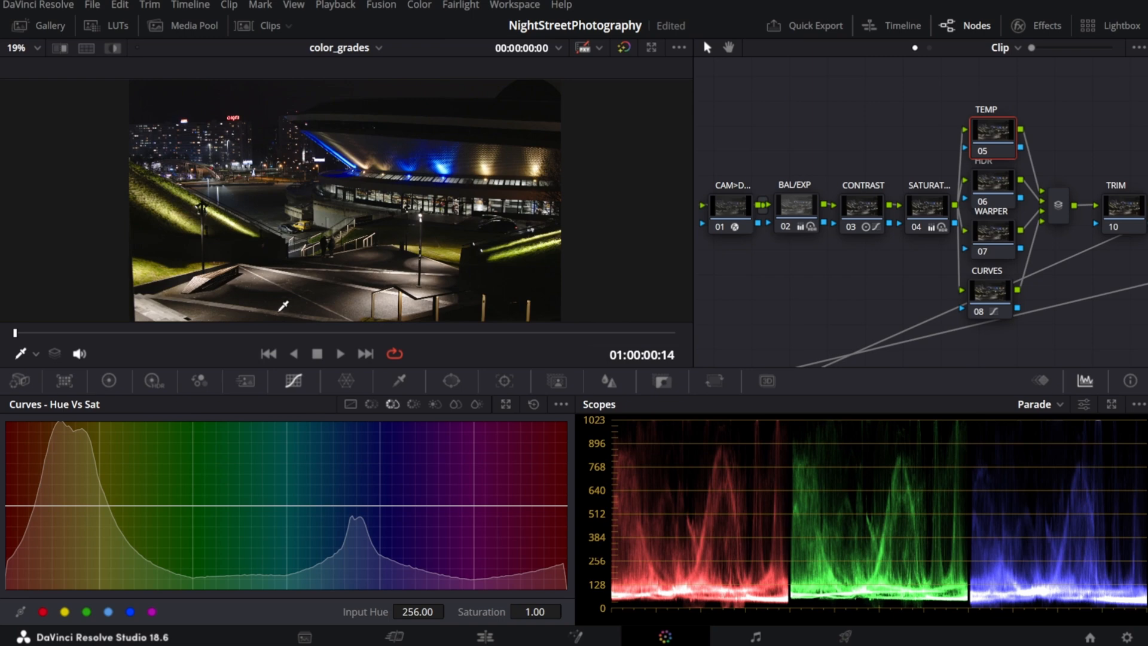
Grade the TEMP node in the color wheels and move along the tree to the PW2 node
left_click(109, 381)
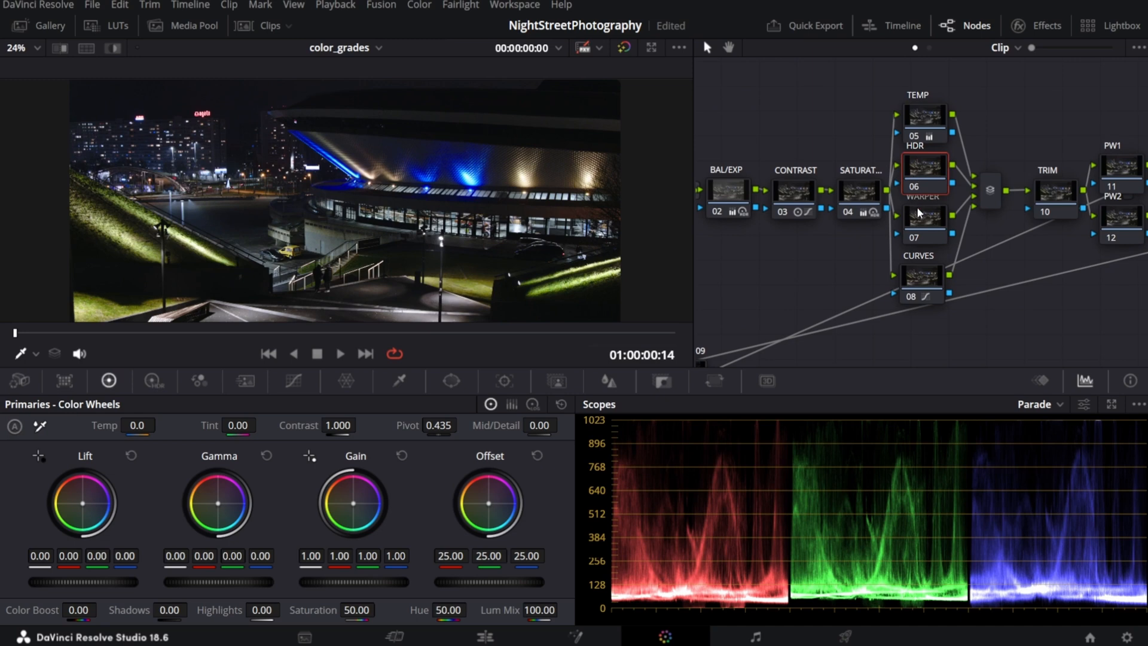
left_click(926, 220)
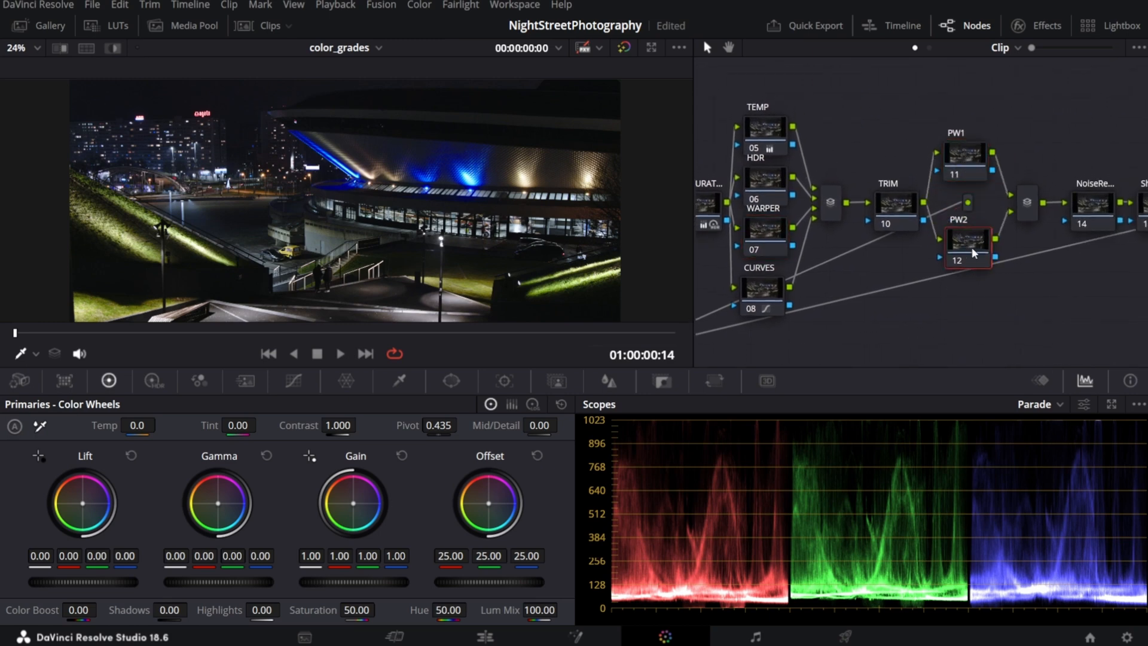
Add a soft circular window on PW1 and lower Gamma to darken the photo's edges as a vignette
left_click(964, 155)
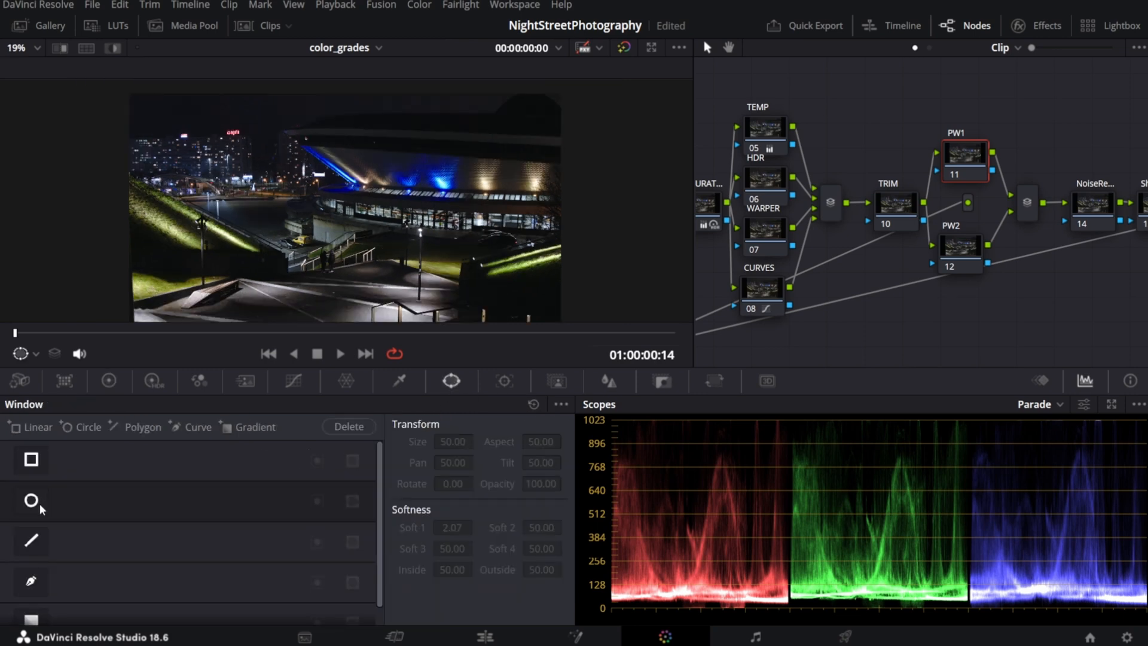
left_click(30, 500)
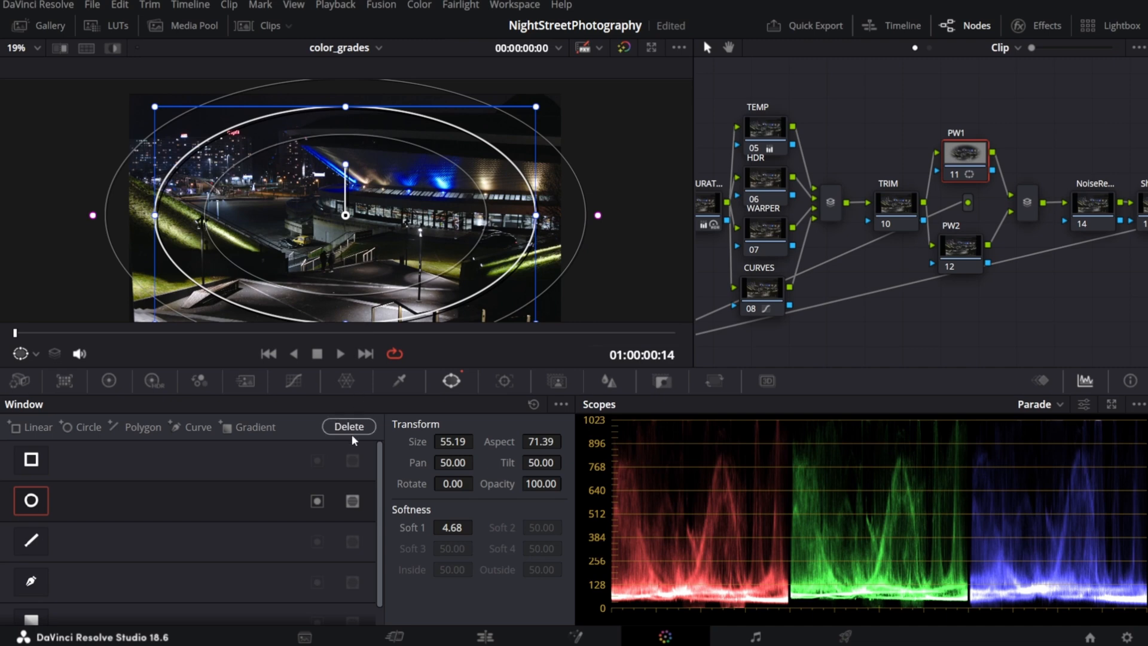
left_click(108, 382)
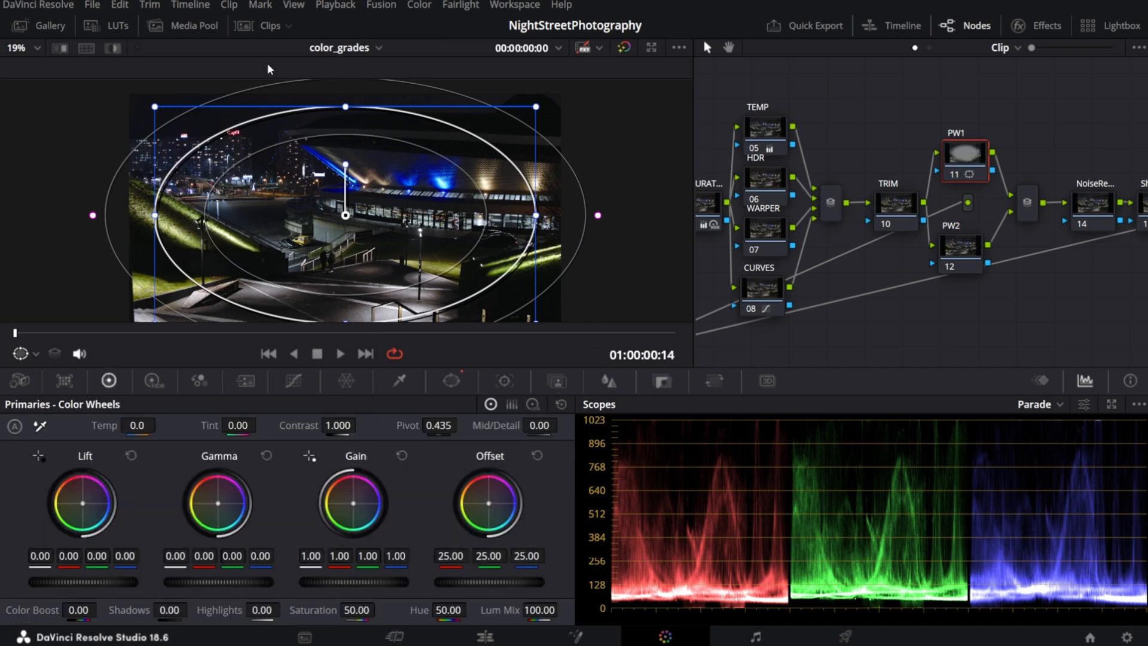
mouse_move(246, 82)
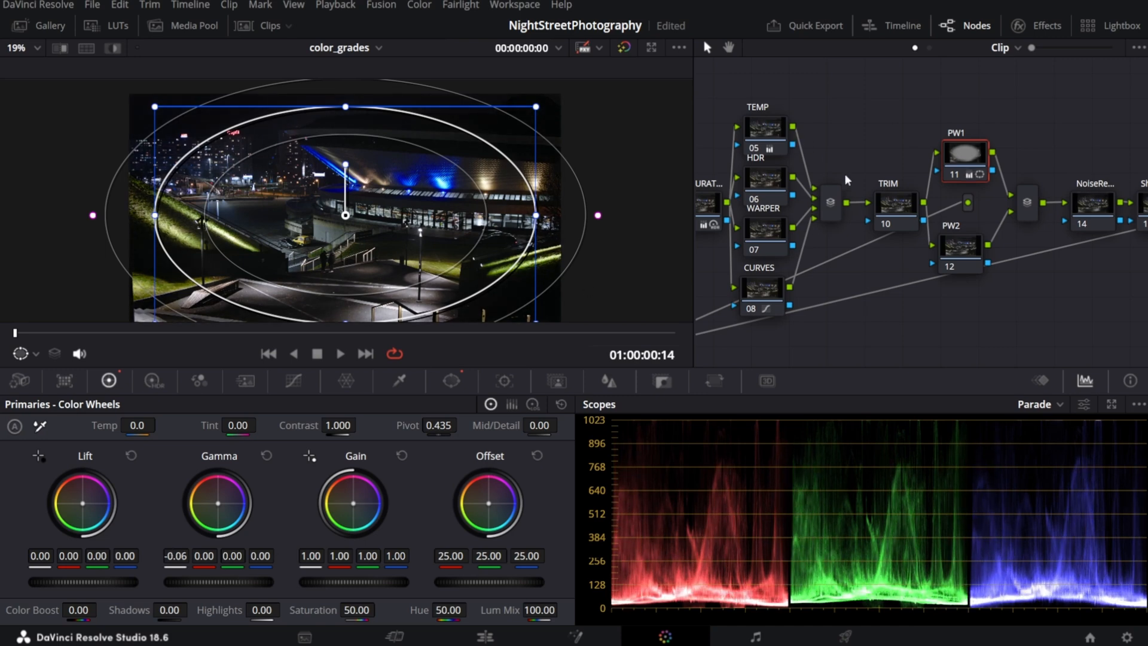
left_click(959, 253)
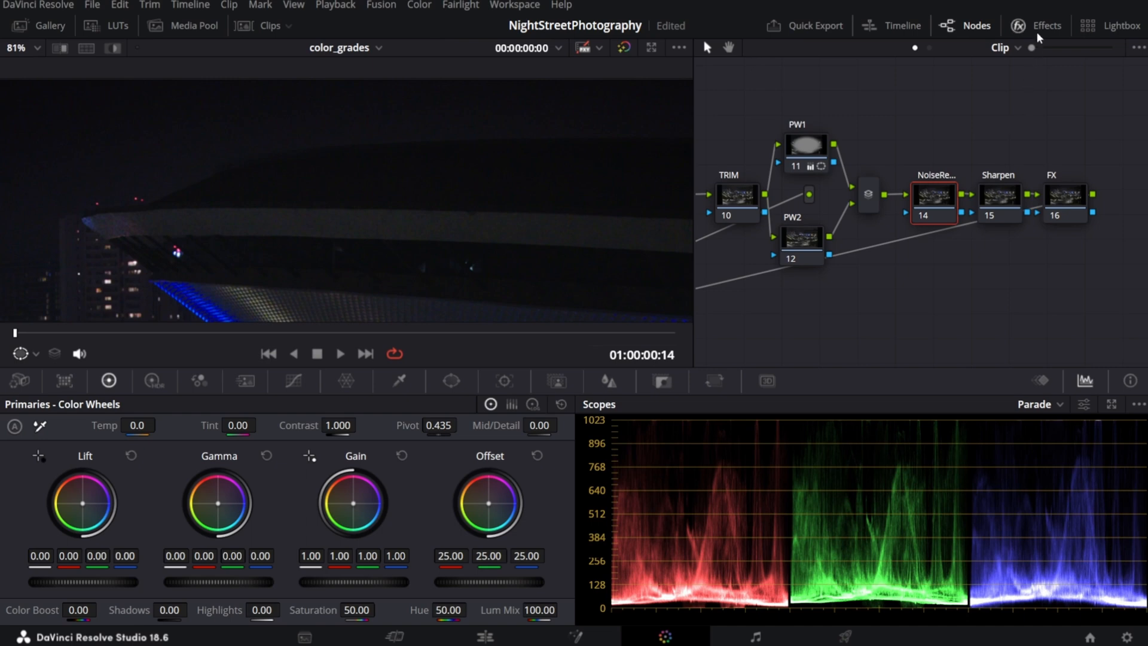
Apply Noise Reduction with Better spatial mode and luma/chroma thresholds of 39.5 to its node
left_click(1045, 25)
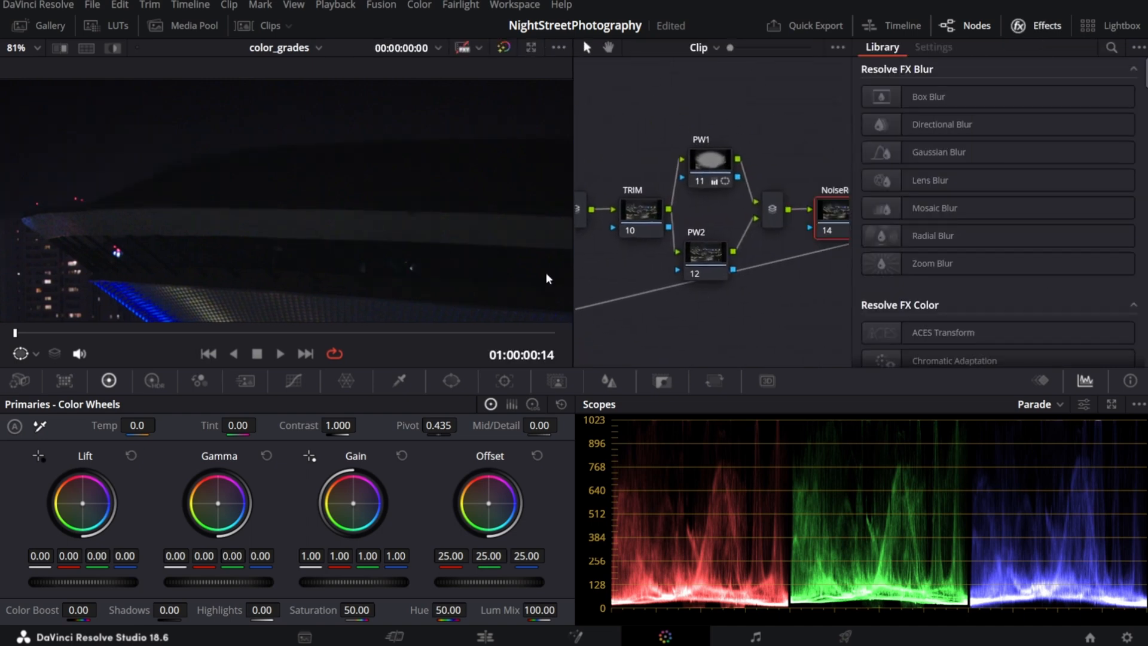
type("no")
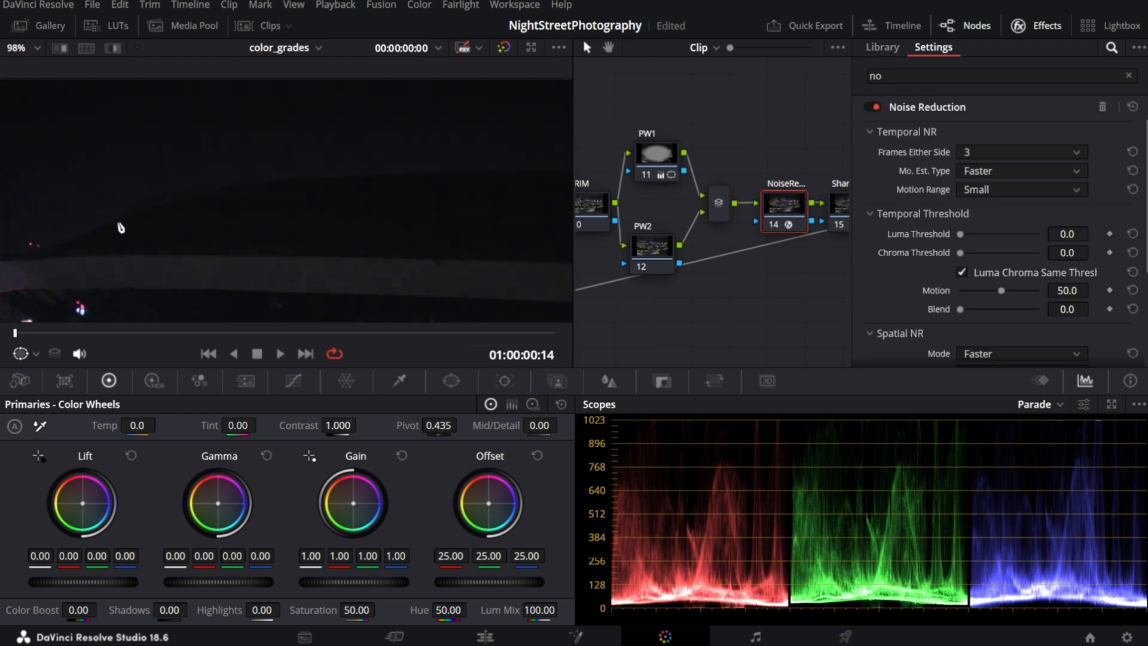
left_click(1021, 263)
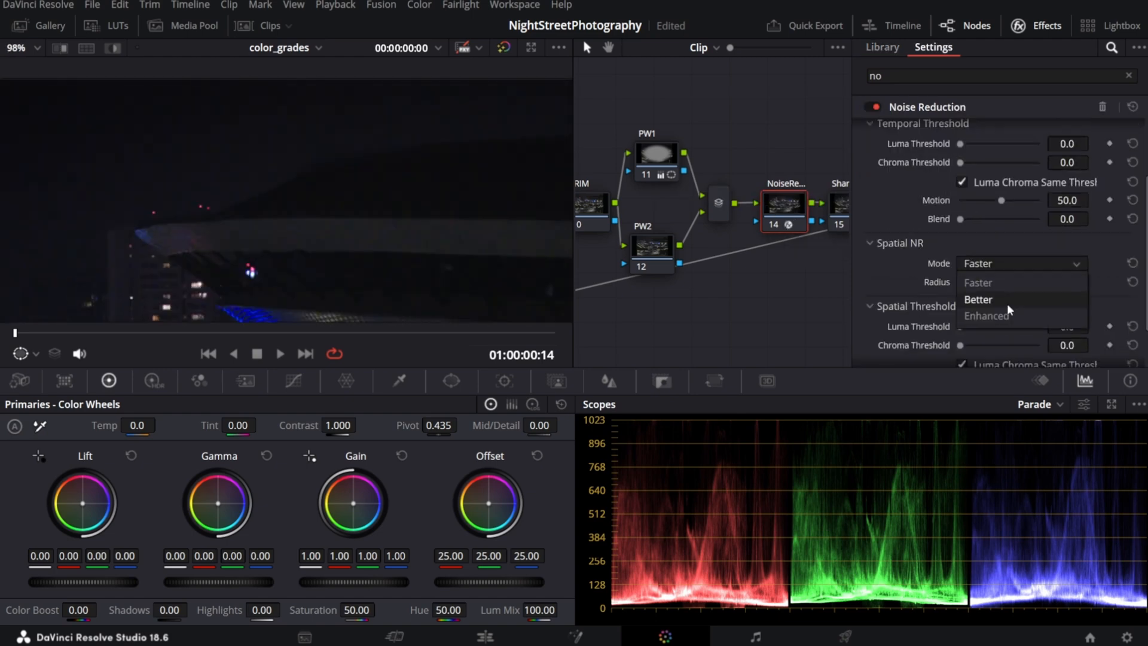
left_click(978, 299)
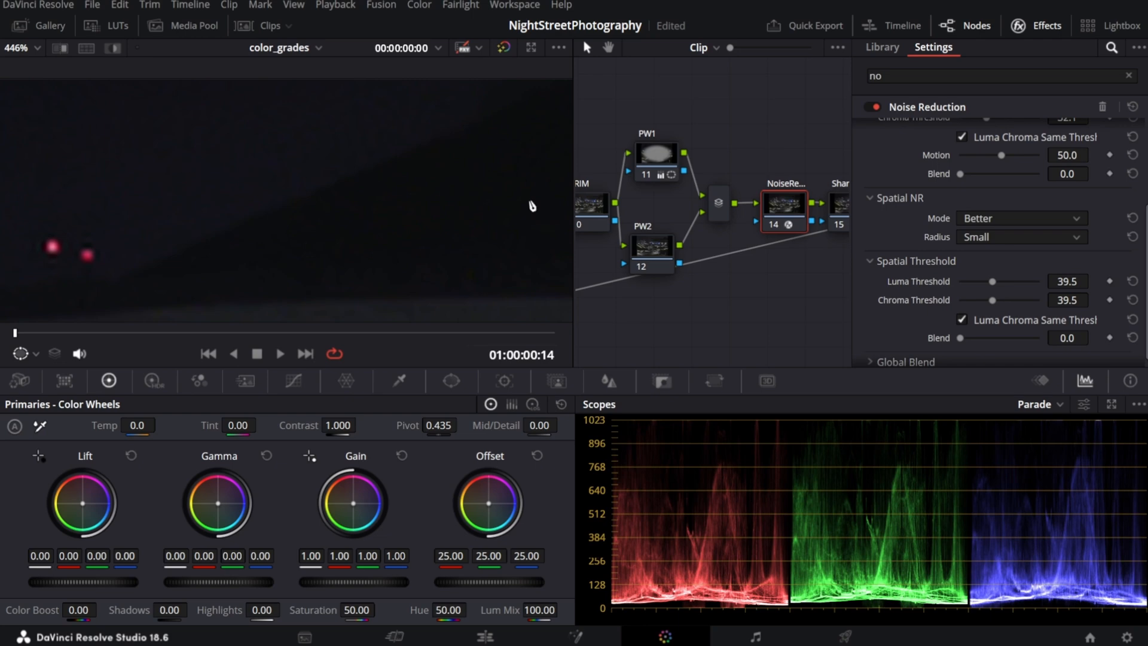
mouse_move(777, 226)
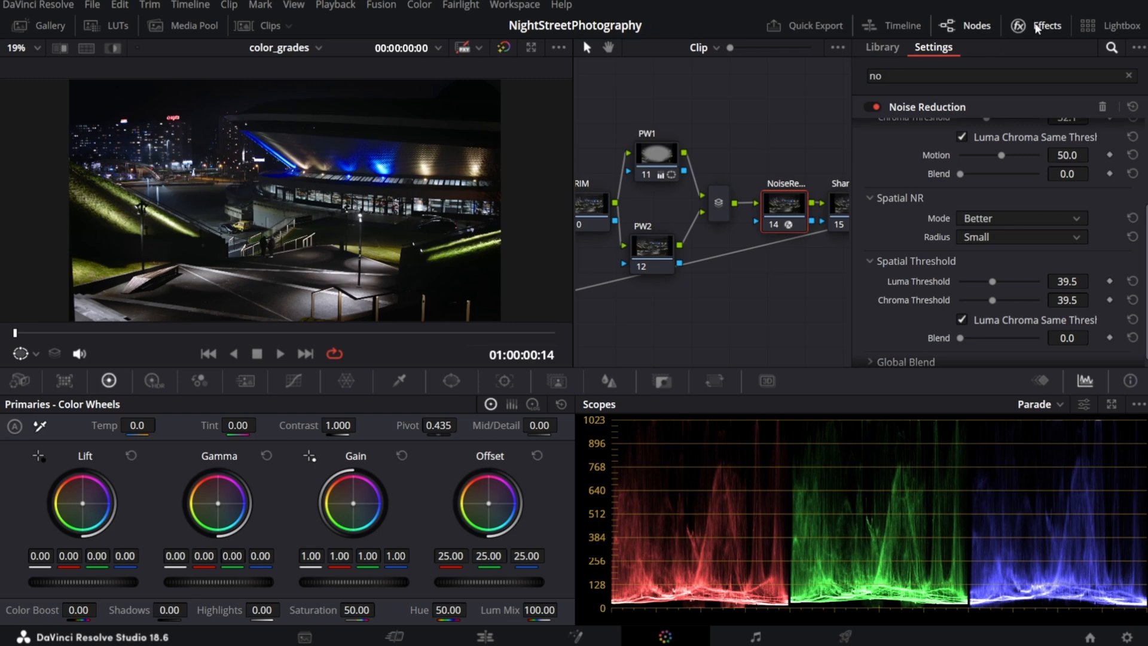
left_click(1035, 25)
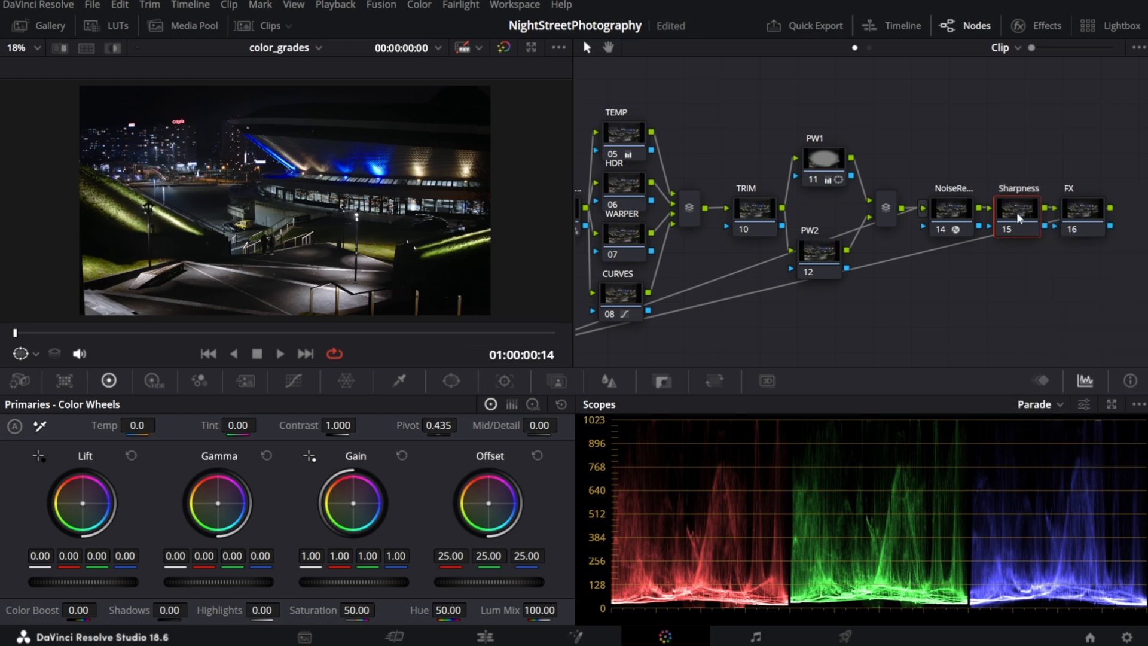
mouse_move(312, 225)
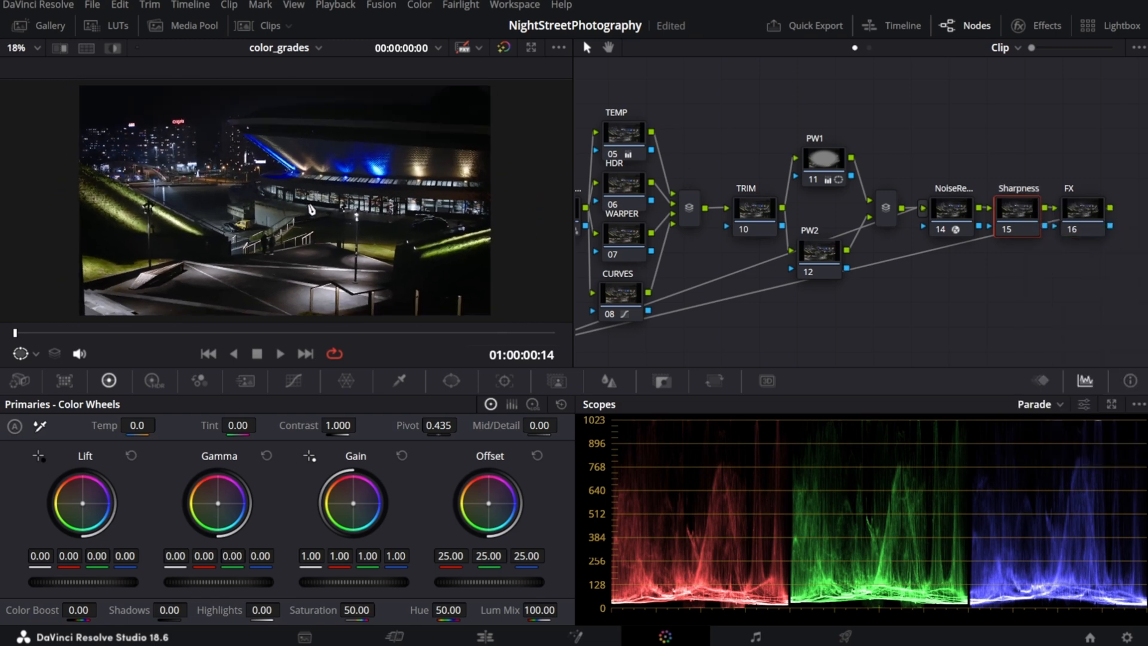
Limit the Sharpness node with an oval window and cool the TEMP node to -400
left_click(452, 381)
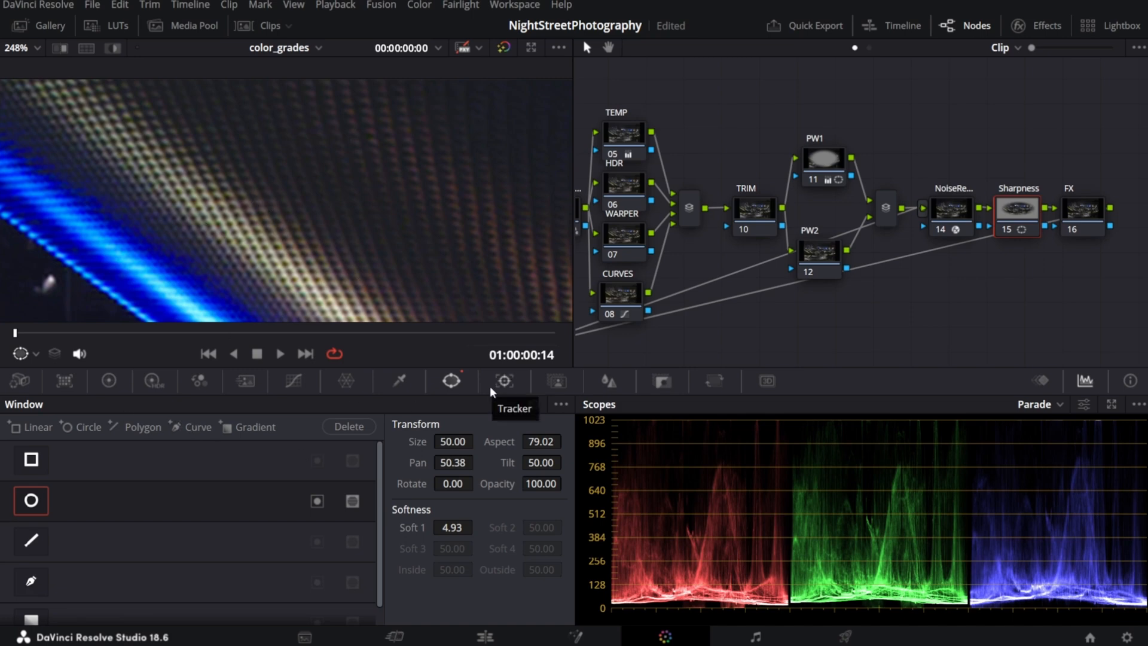
left_click(608, 381)
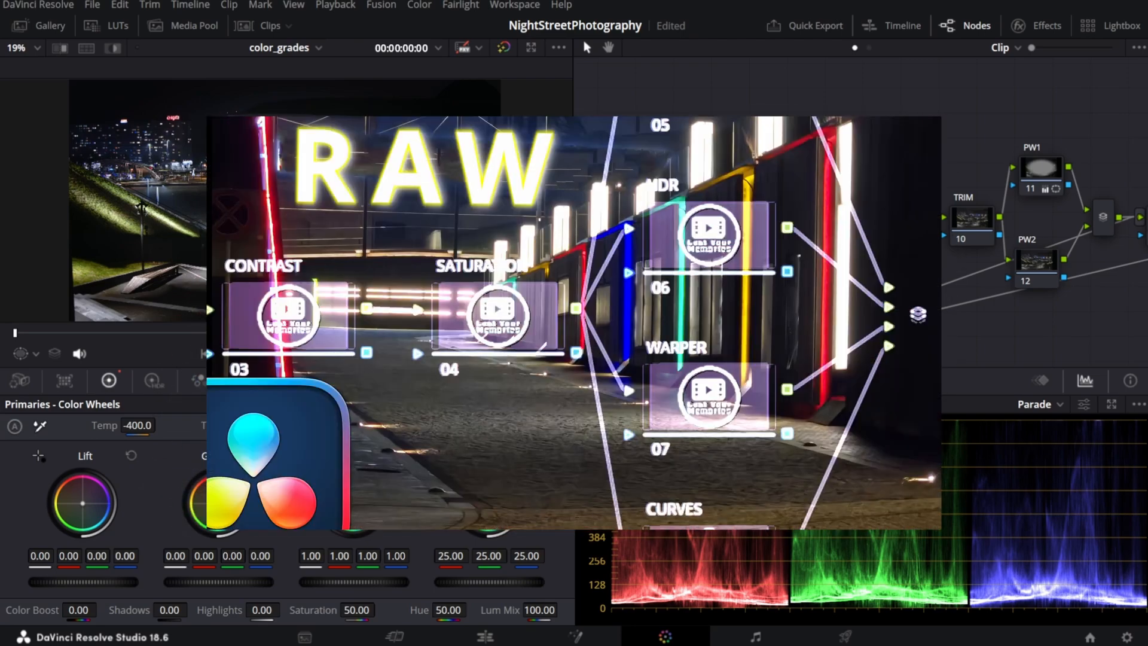
Export the graded gallery still as a JPEG image
right_click(268, 191)
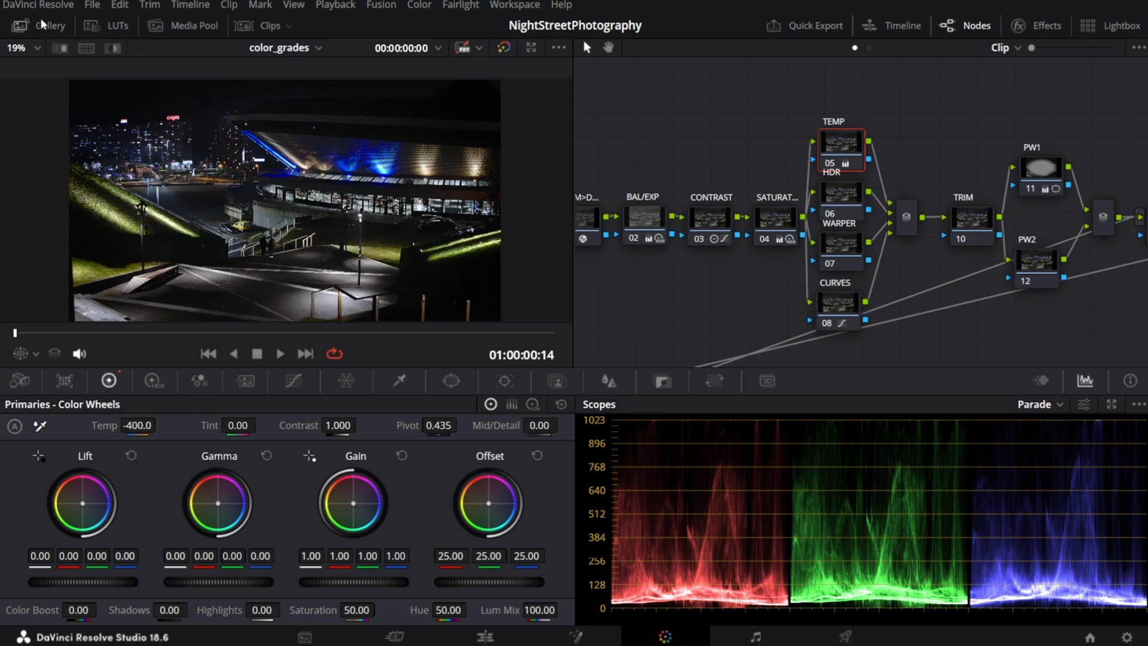
right_click(155, 91)
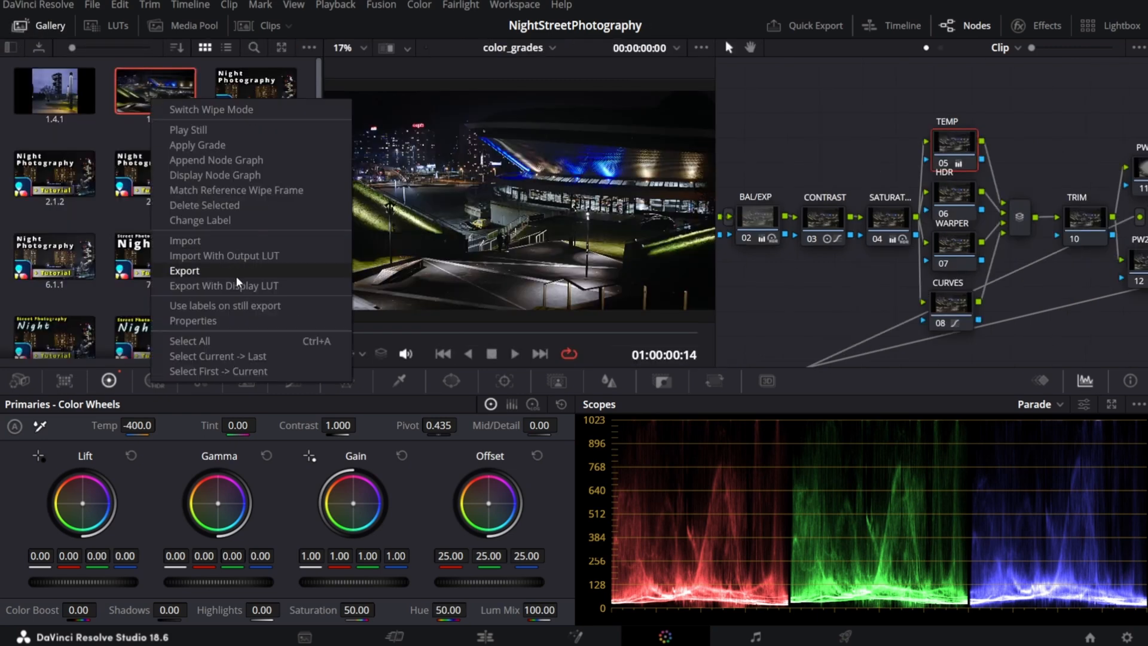
left_click(184, 270)
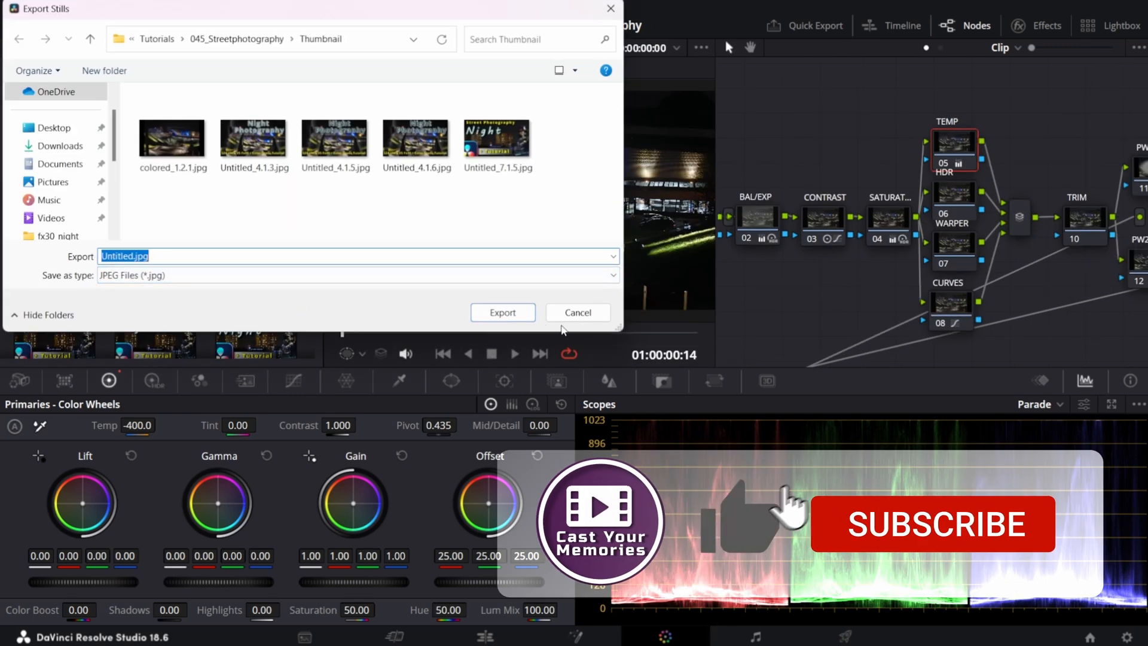
left_click(577, 312)
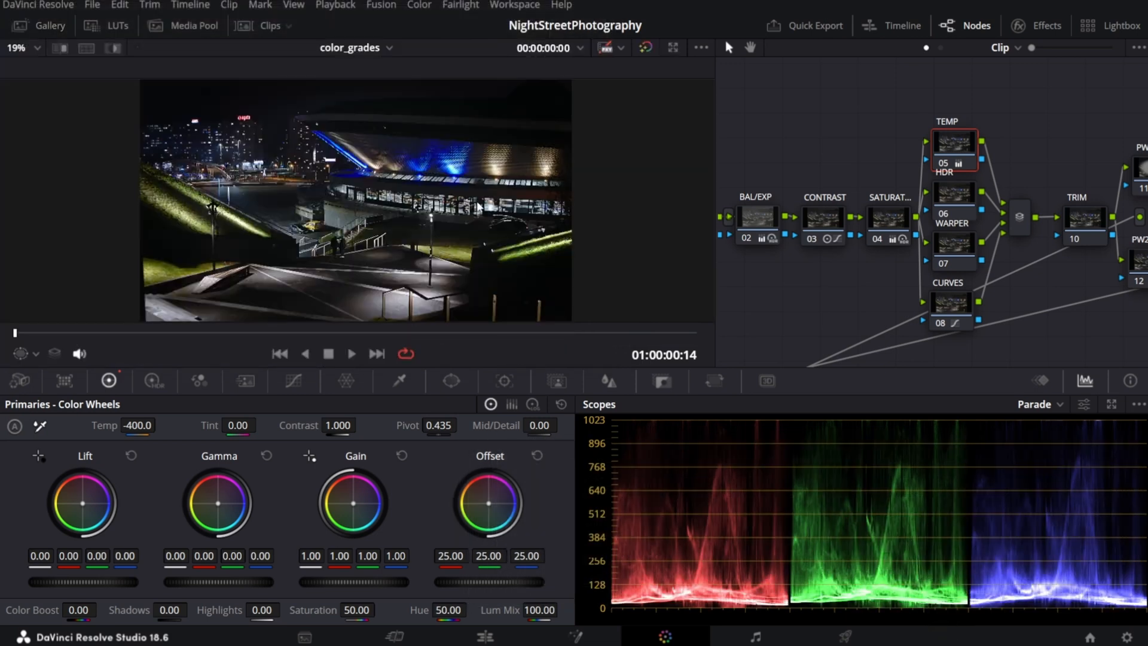
mouse_move(543, 251)
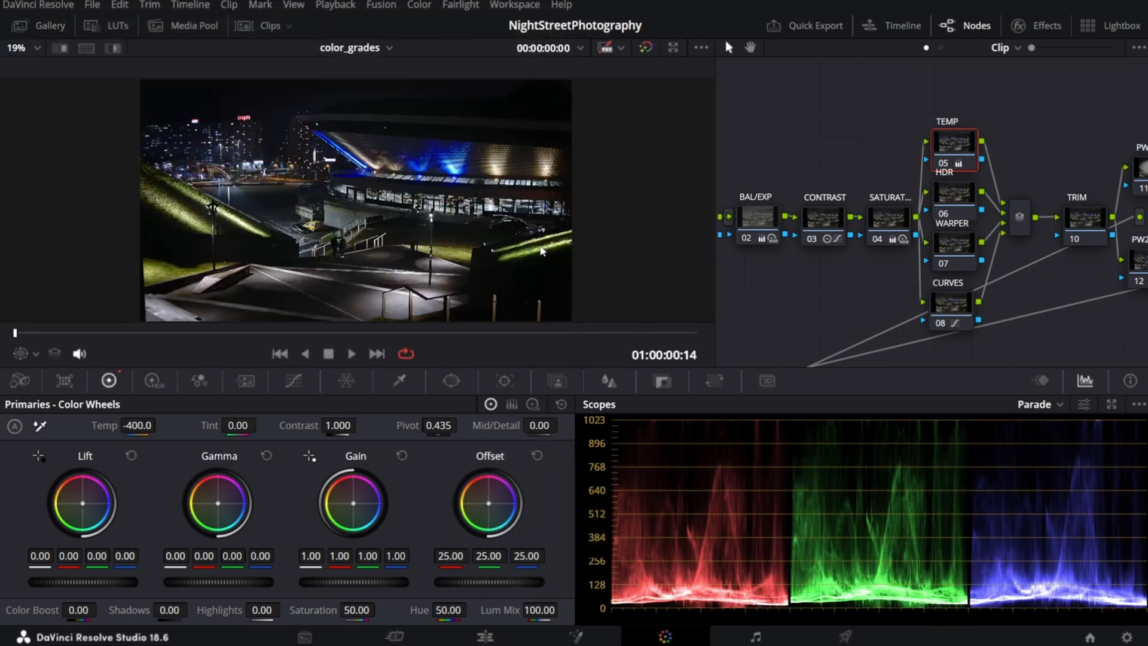